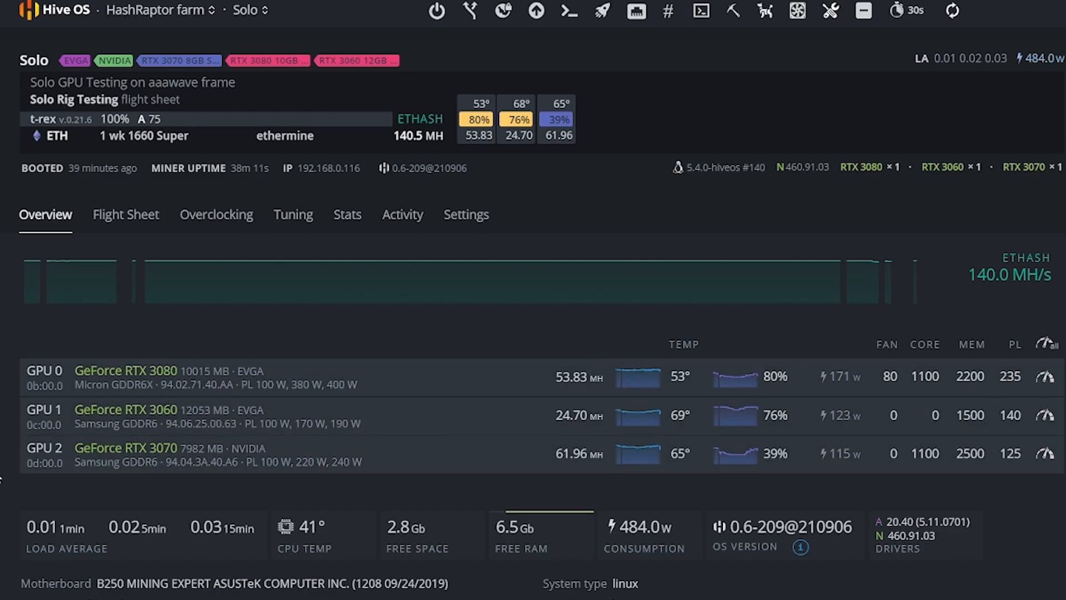
pyautogui.moveTo(171, 360)
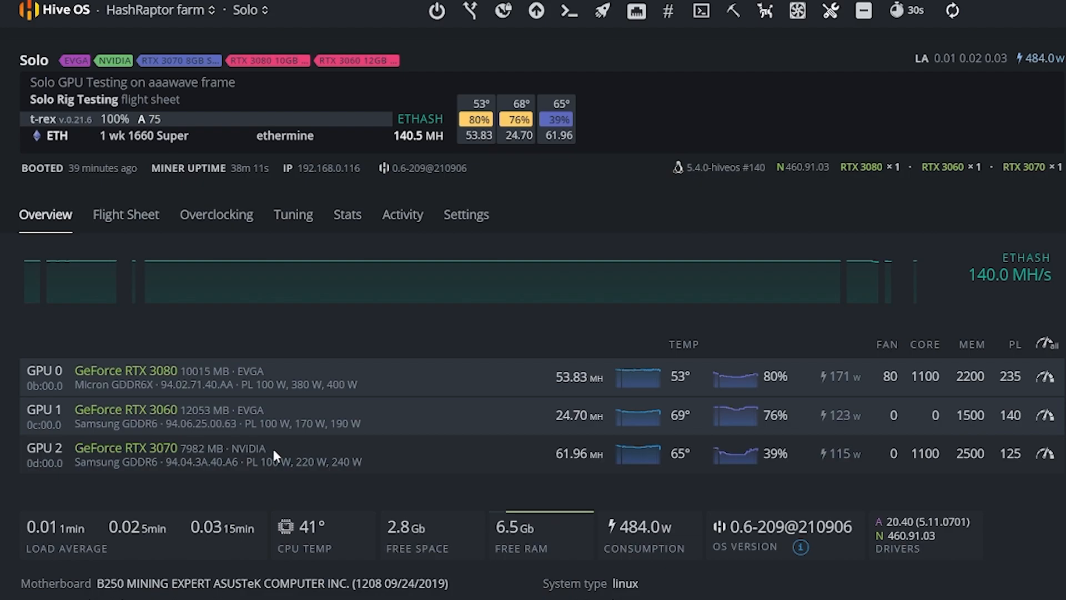
pyautogui.moveTo(929, 438)
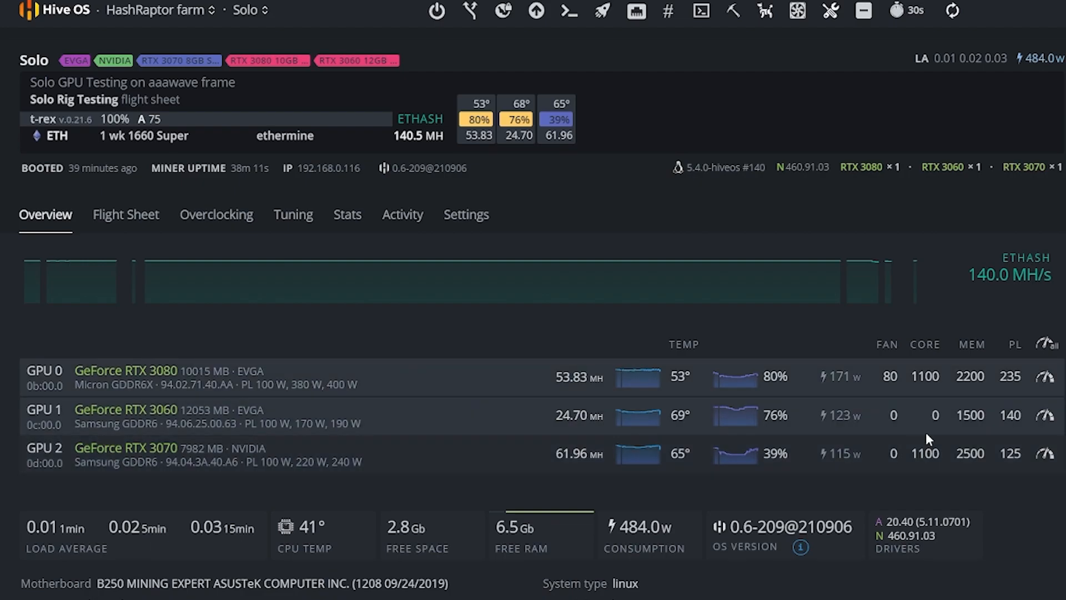
pyautogui.moveTo(506, 476)
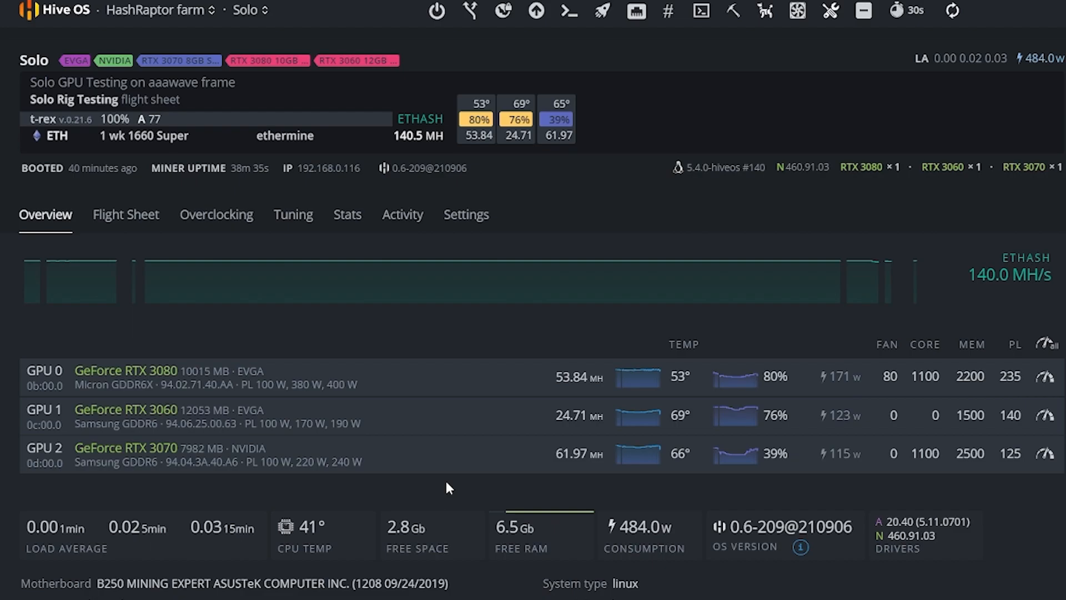
pyautogui.moveTo(299, 512)
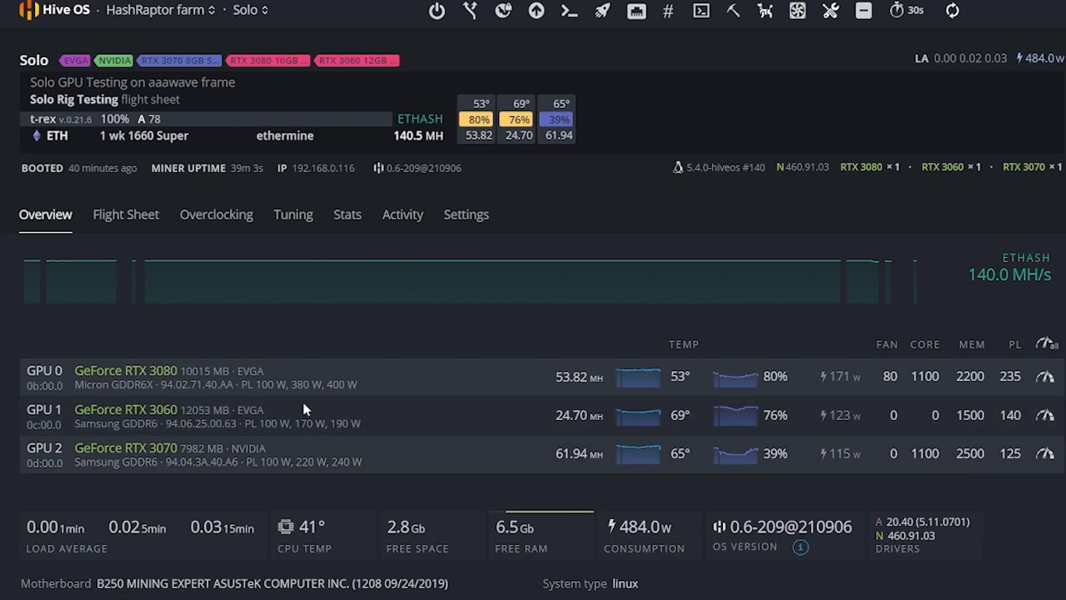
pyautogui.moveTo(282, 448)
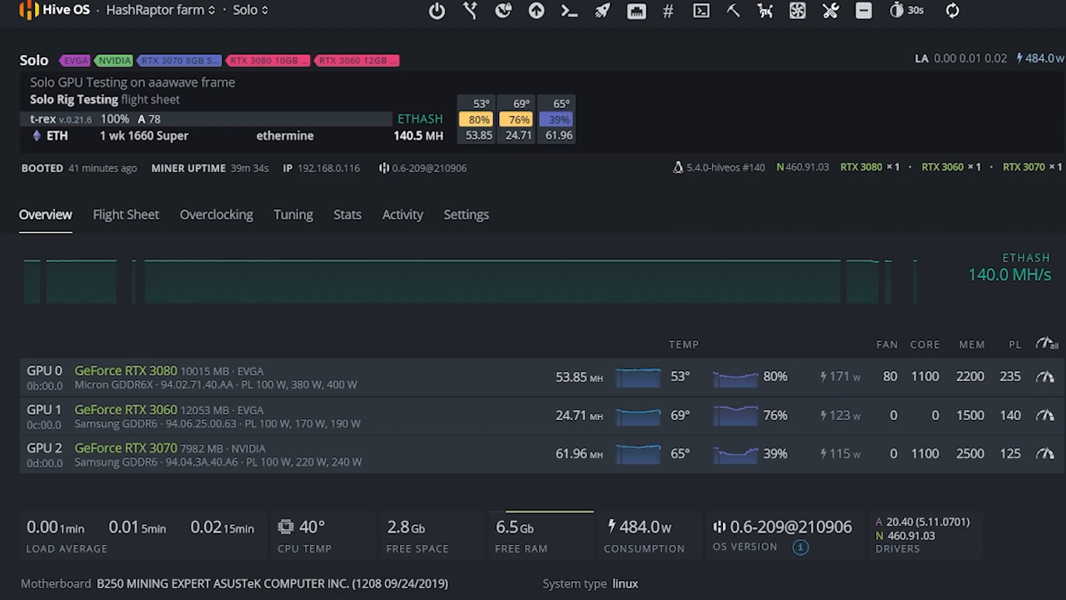
pyautogui.moveTo(226, 512)
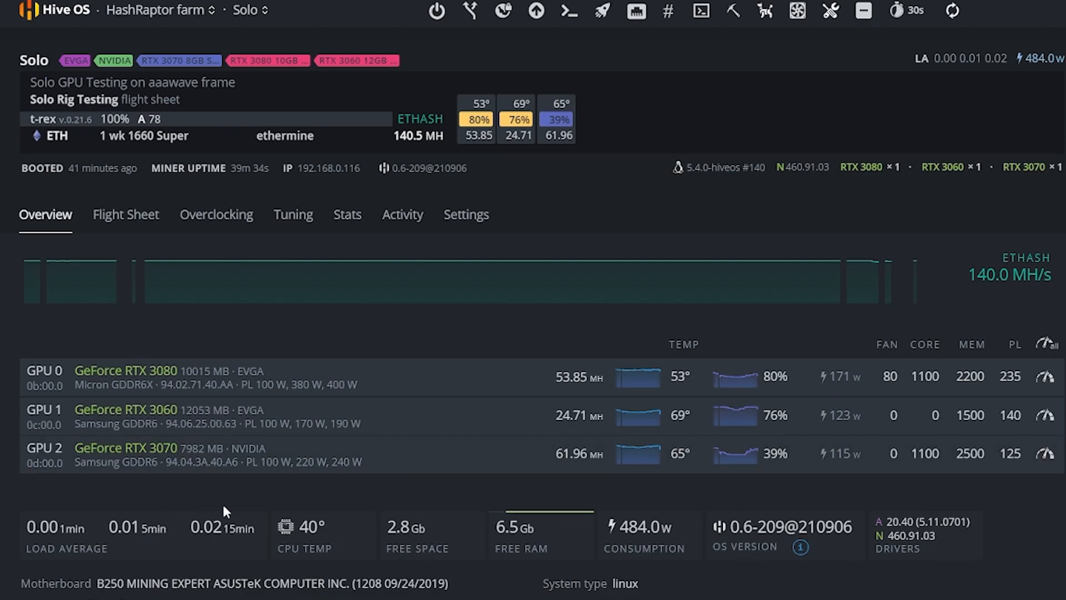
pyautogui.moveTo(305, 508)
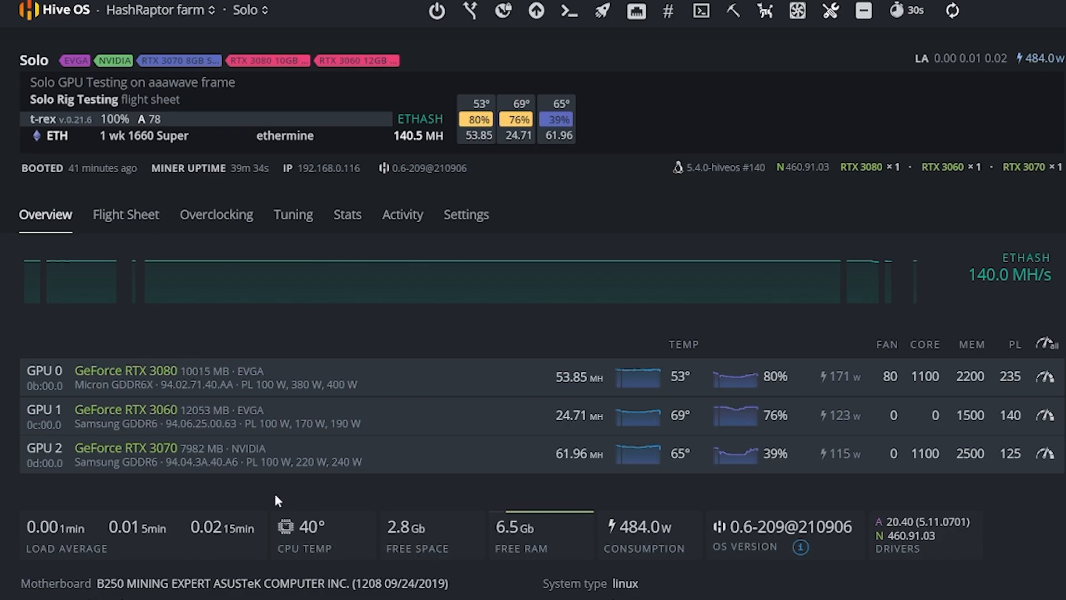
pyautogui.moveTo(320, 506)
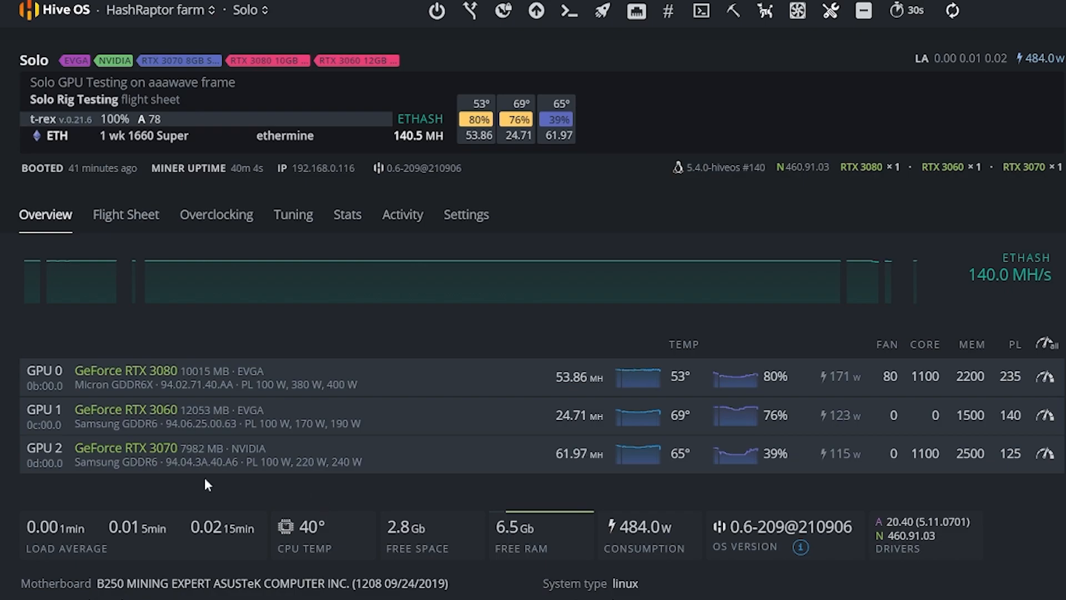
pyautogui.moveTo(271, 481)
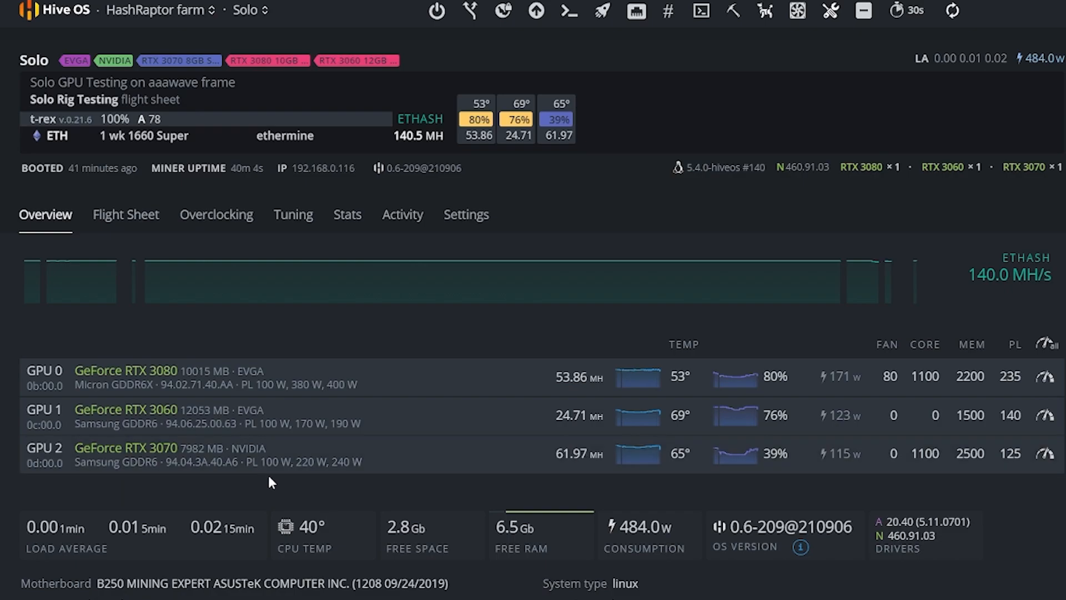
pyautogui.moveTo(361, 494)
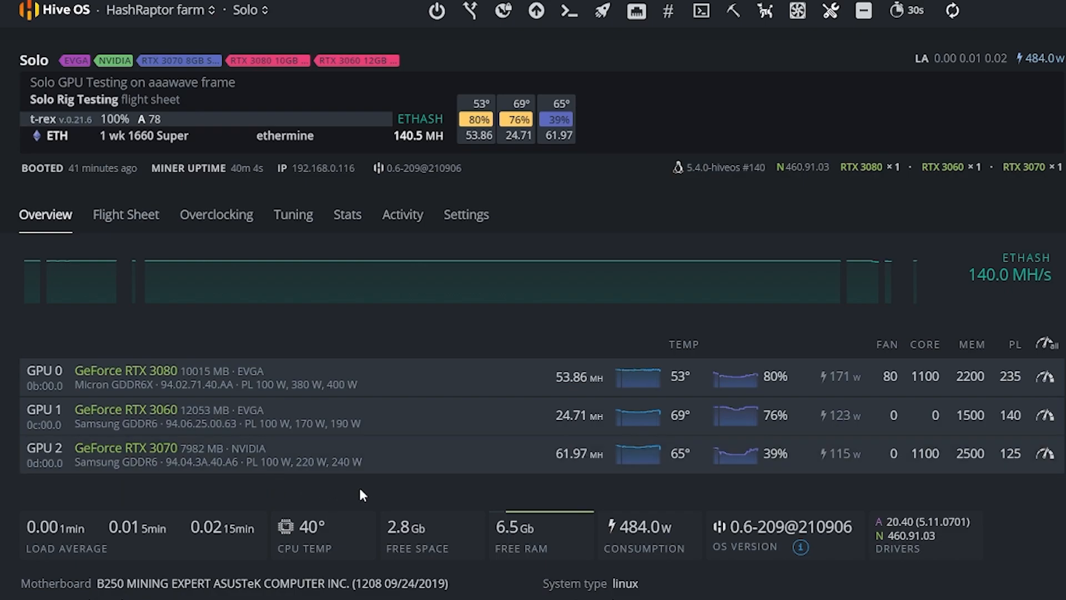
pyautogui.moveTo(372, 498)
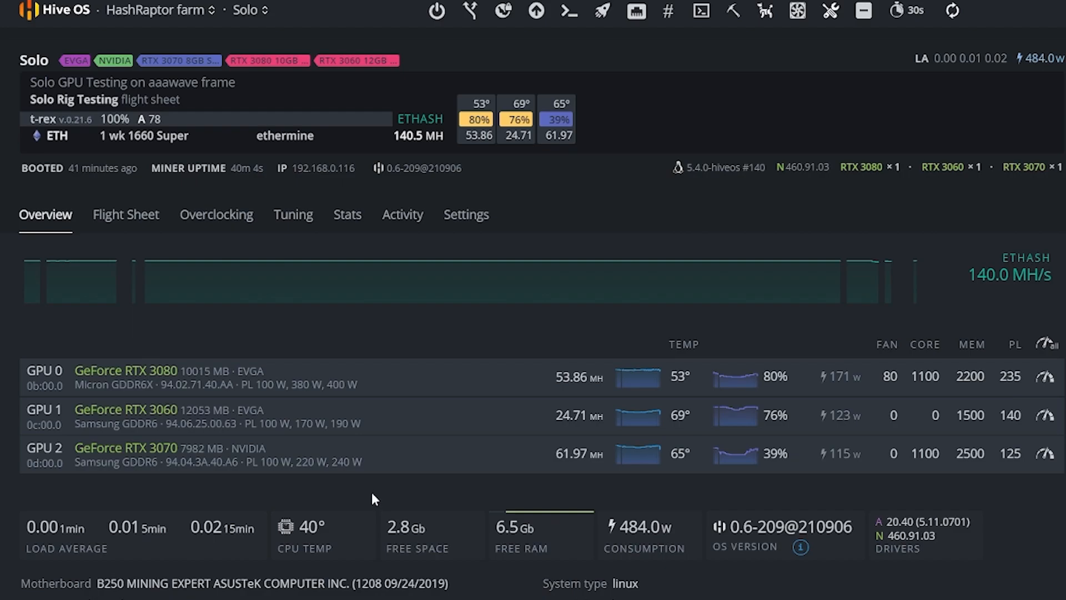
pyautogui.moveTo(408, 502)
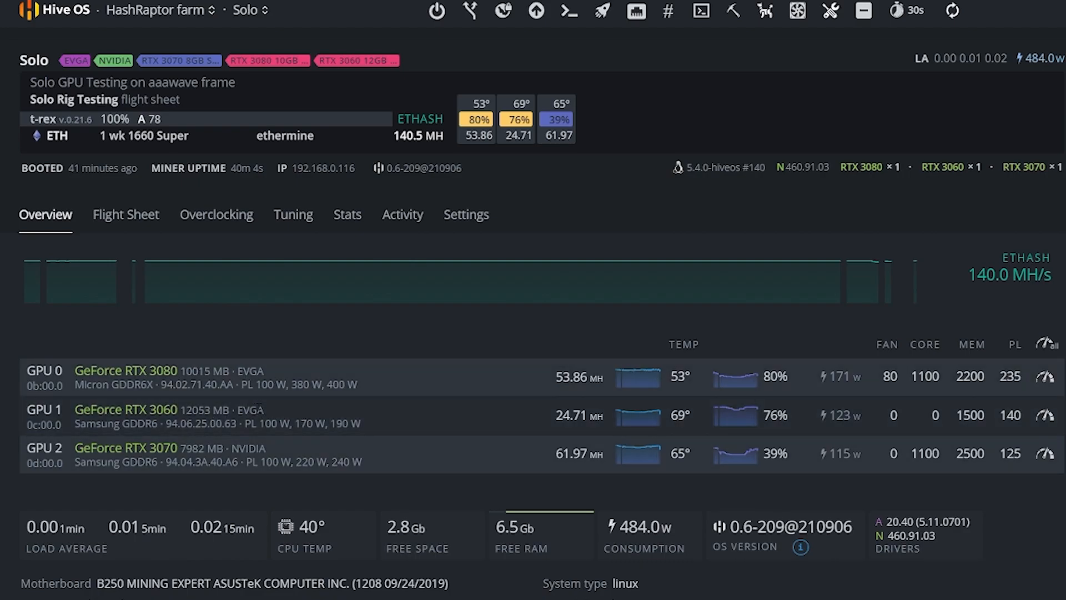
pyautogui.moveTo(158, 464)
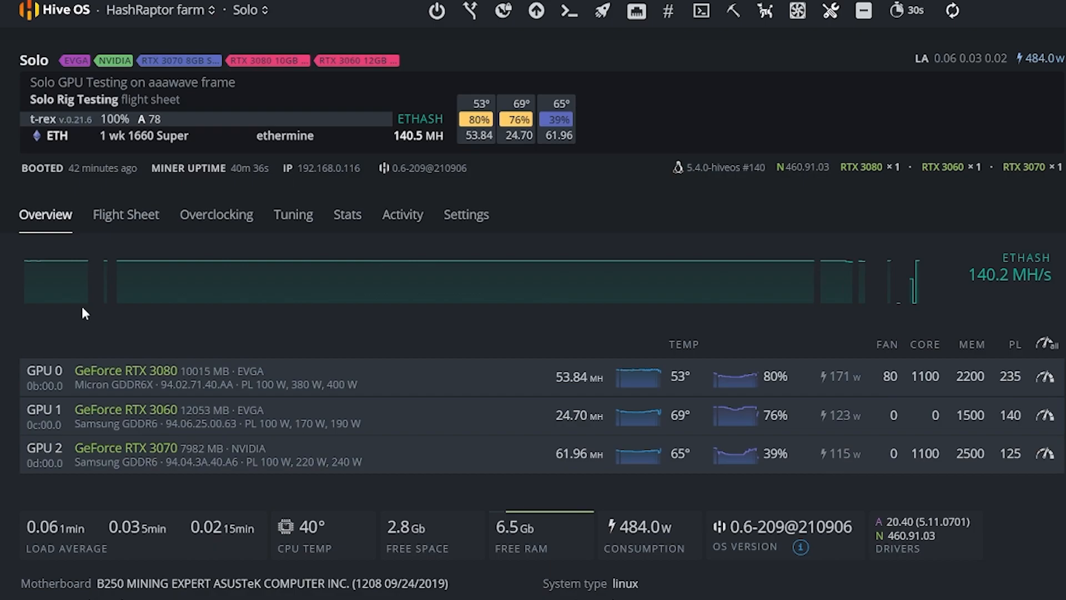
pyautogui.moveTo(59, 362)
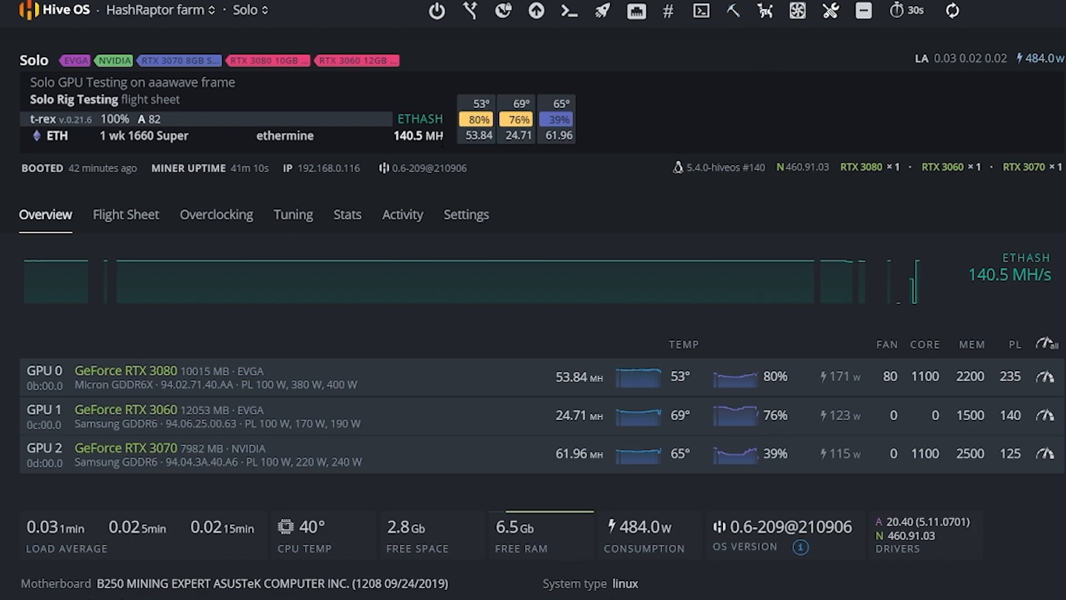
# Issue a Stop Miner command on the Solo rig from the miner actions menu
pyautogui.click(732, 11)
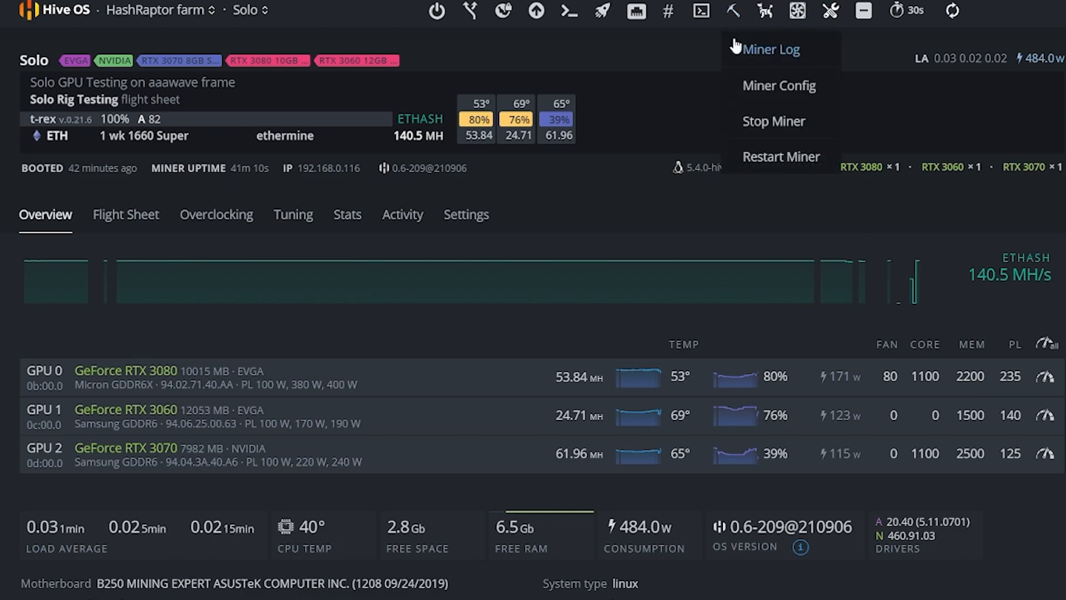
pyautogui.click(772, 121)
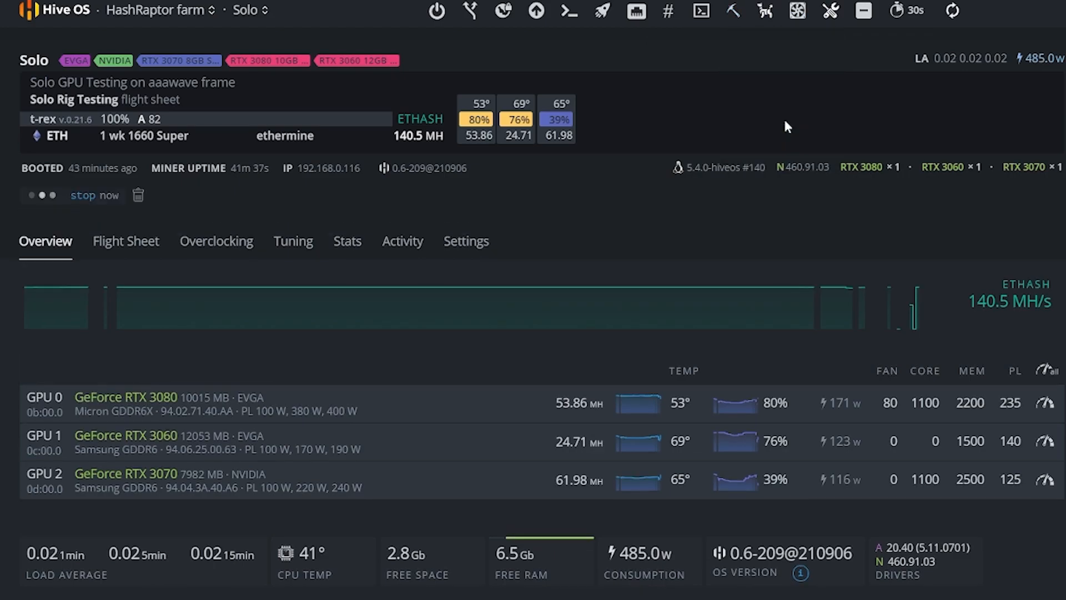
pyautogui.click(83, 196)
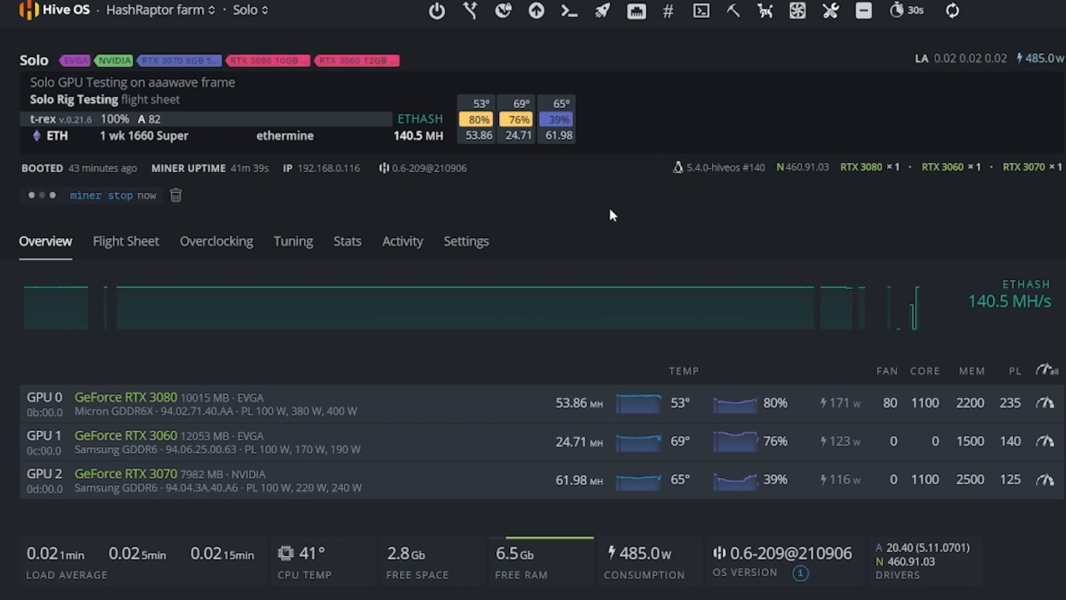
pyautogui.click(830, 11)
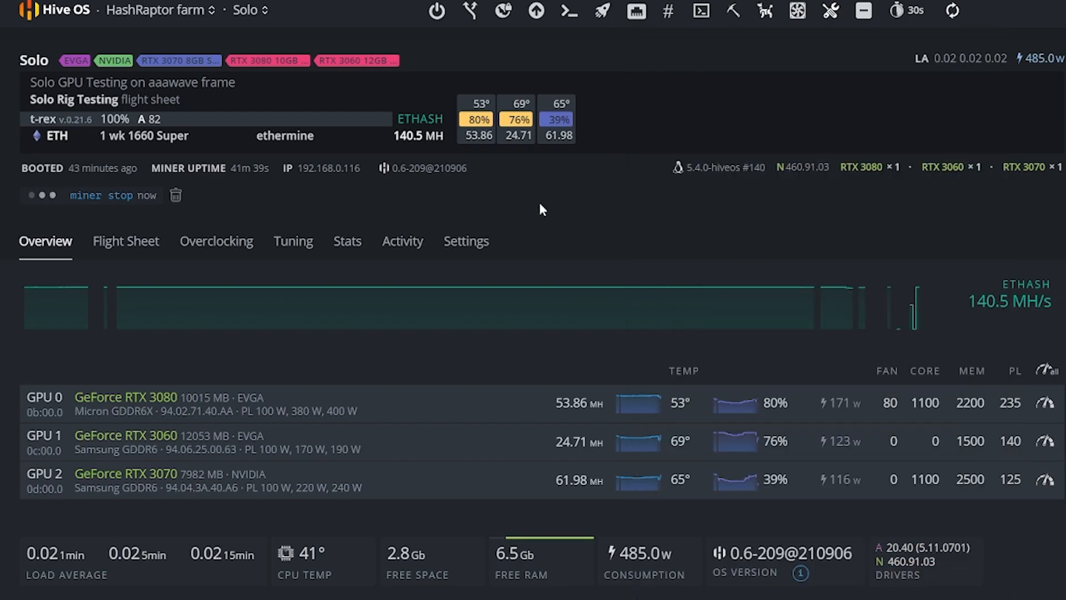
pyautogui.moveTo(517, 120)
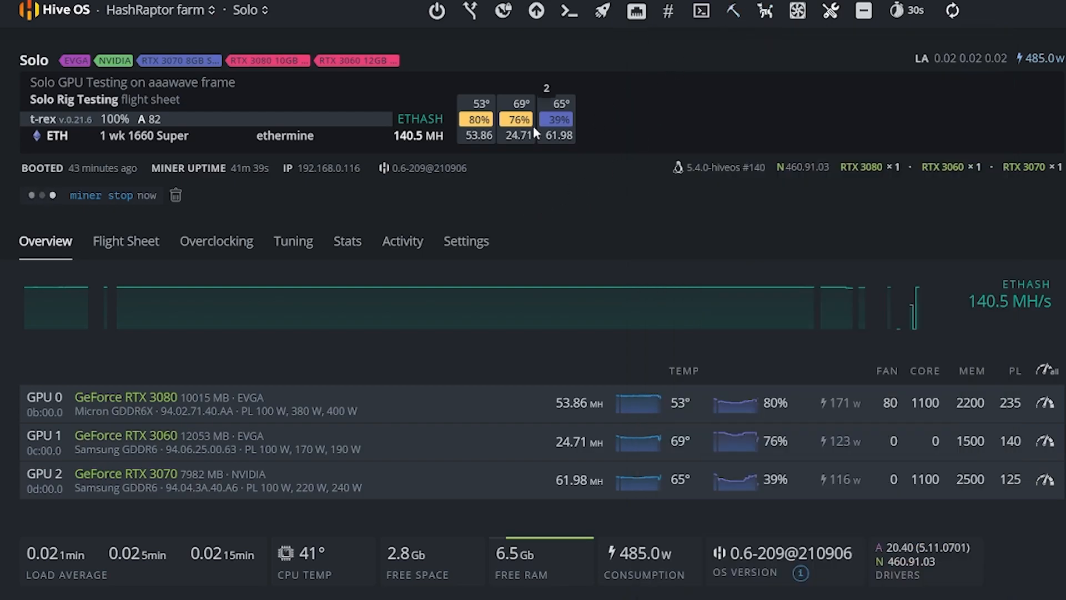
pyautogui.moveTo(509, 156)
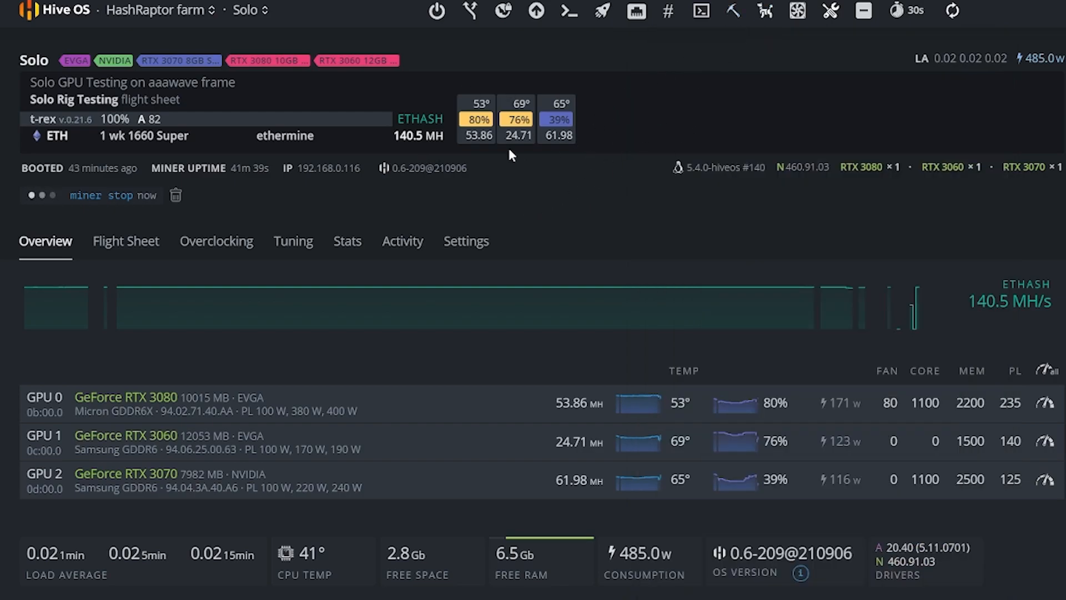
pyautogui.moveTo(331, 197)
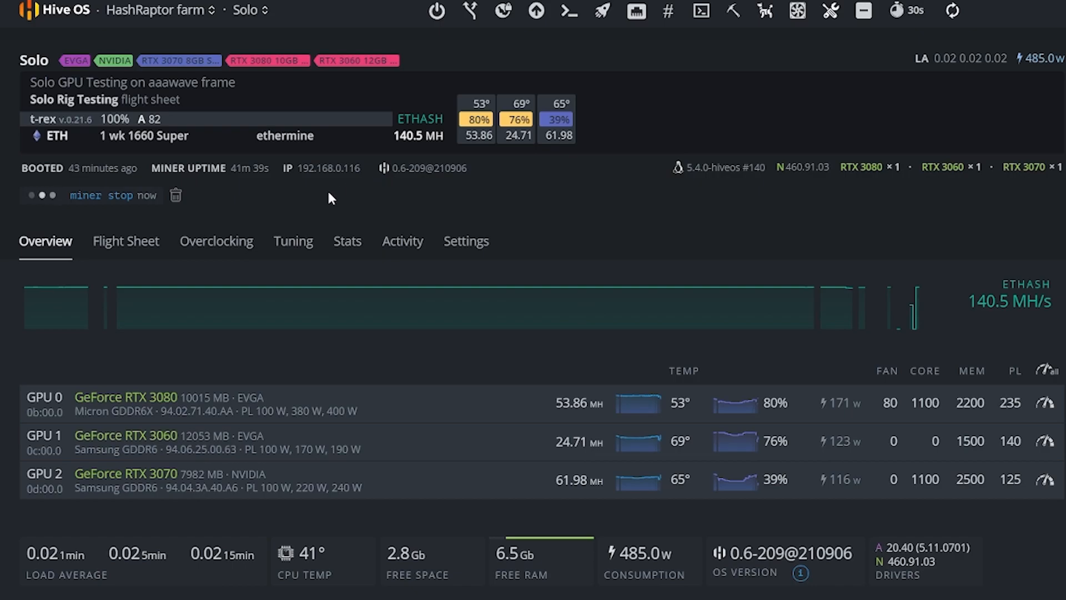
pyautogui.moveTo(125, 241)
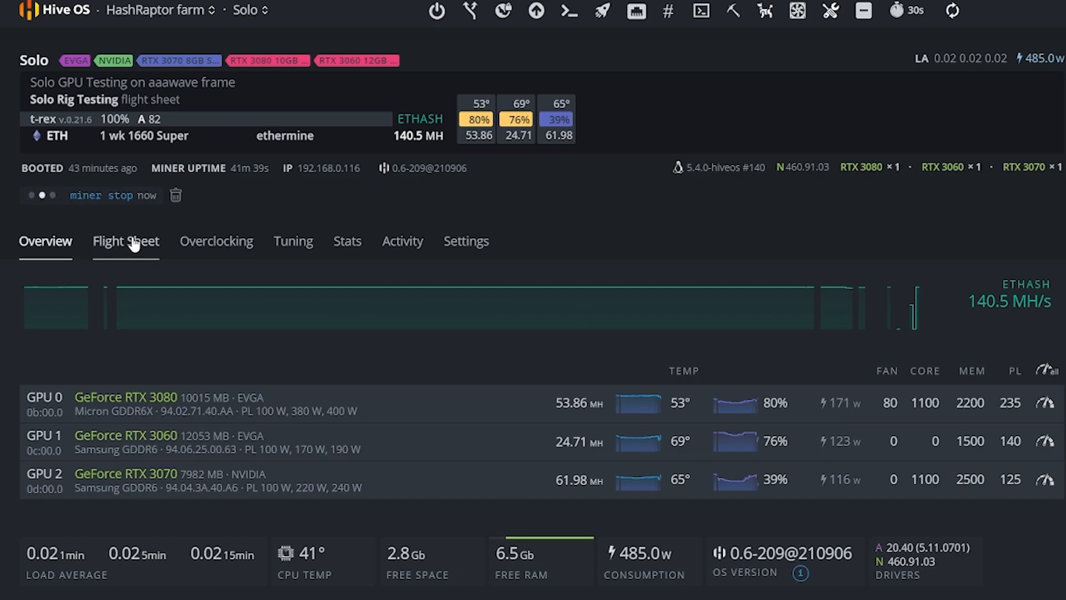
# Open the 1 wk 1660 Super ETH flight sheet in edit mode from the Flight Sheet list
pyautogui.click(126, 241)
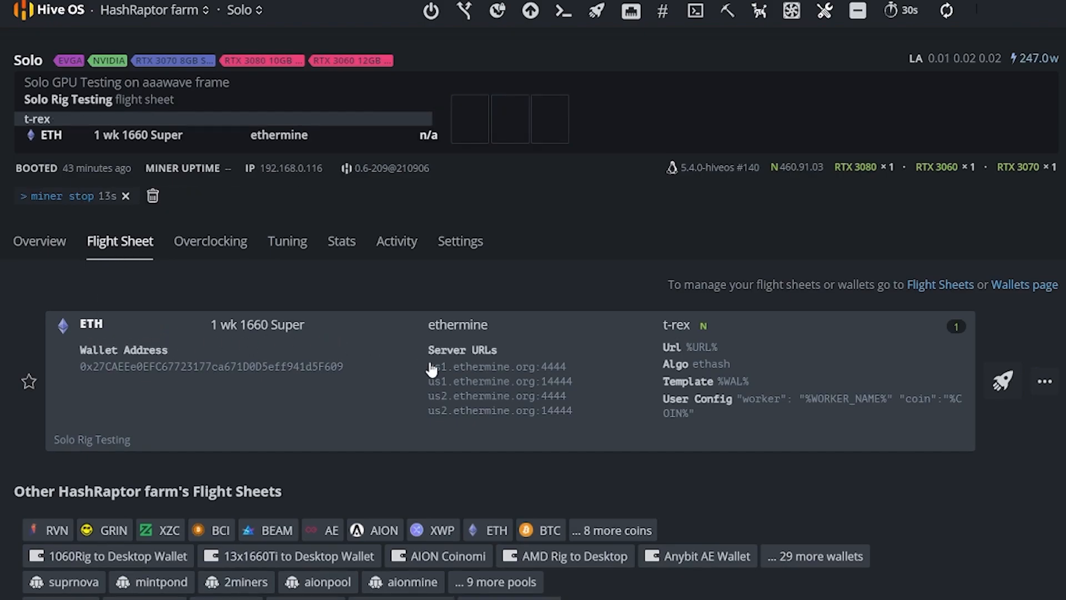
pyautogui.moveTo(958, 417)
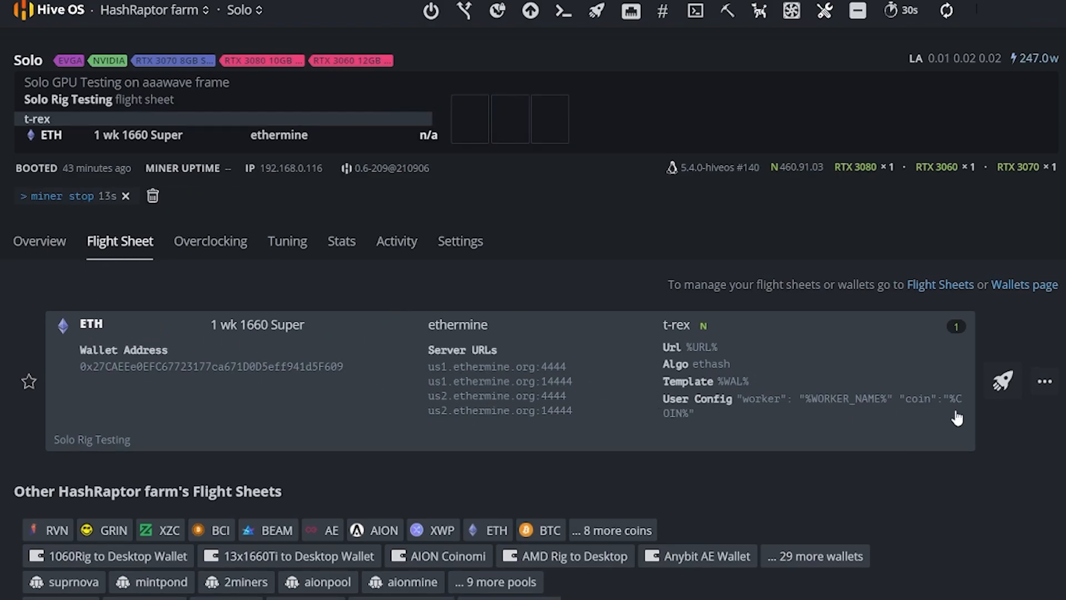
pyautogui.click(1043, 381)
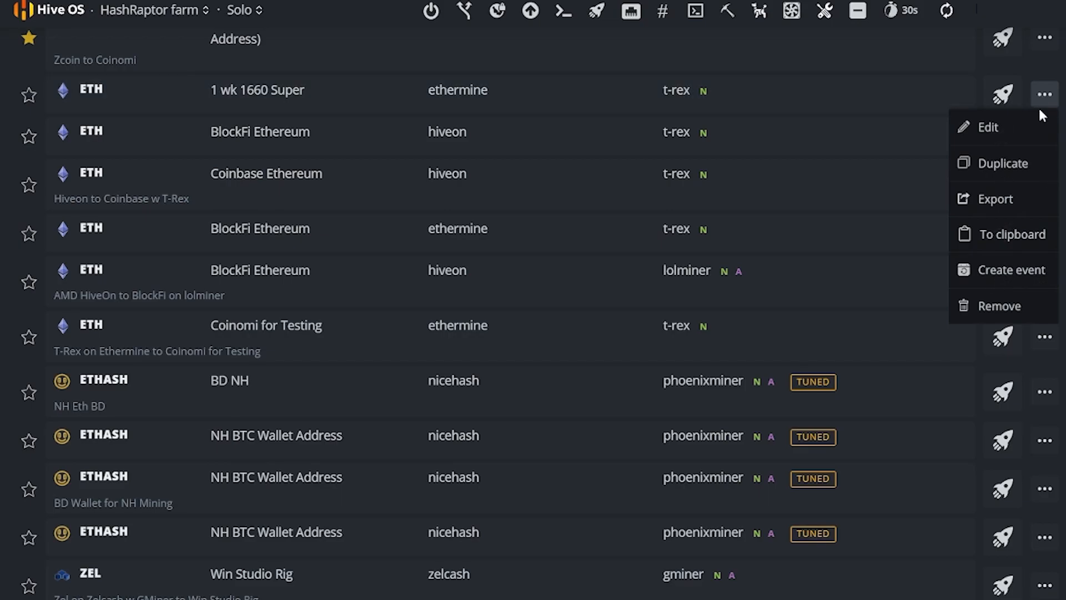
pyautogui.click(988, 127)
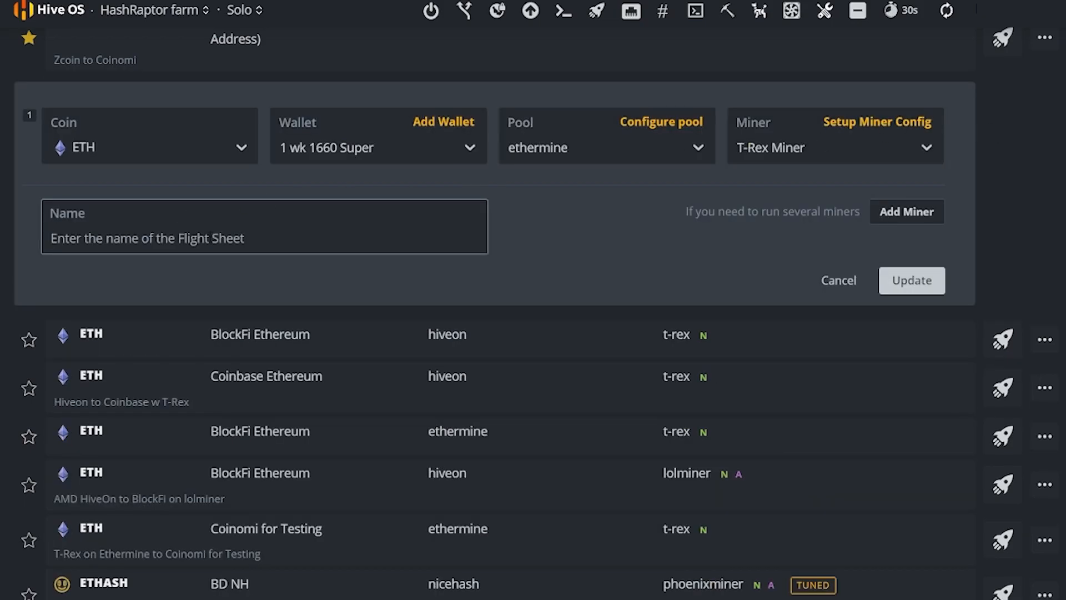
# Enter 'Multi Miners for Testing' as the flight sheet name
pyautogui.write('M')
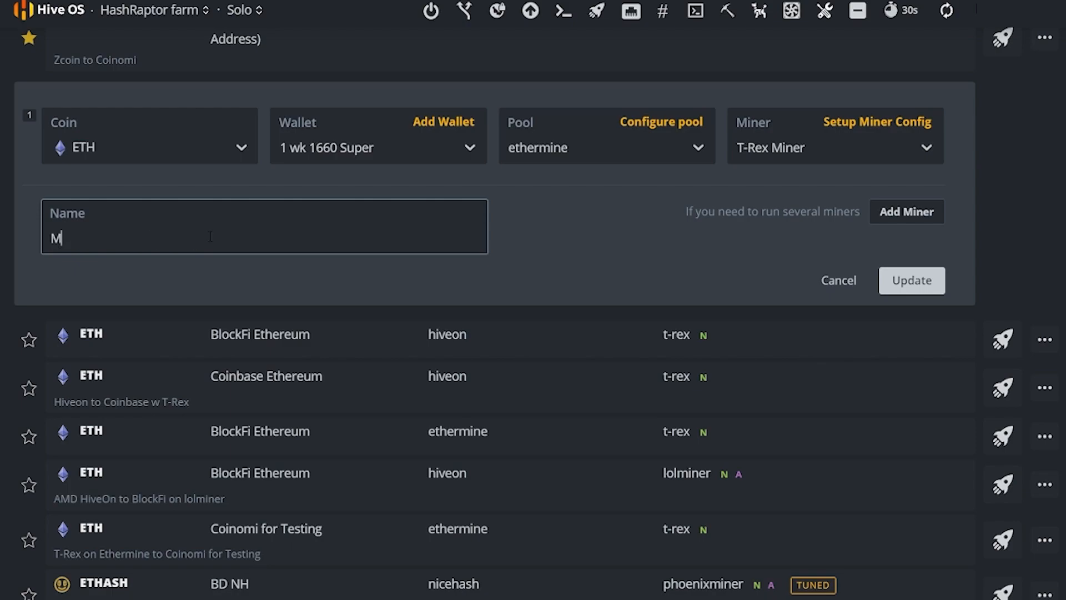
pyautogui.write('ulti Miner')
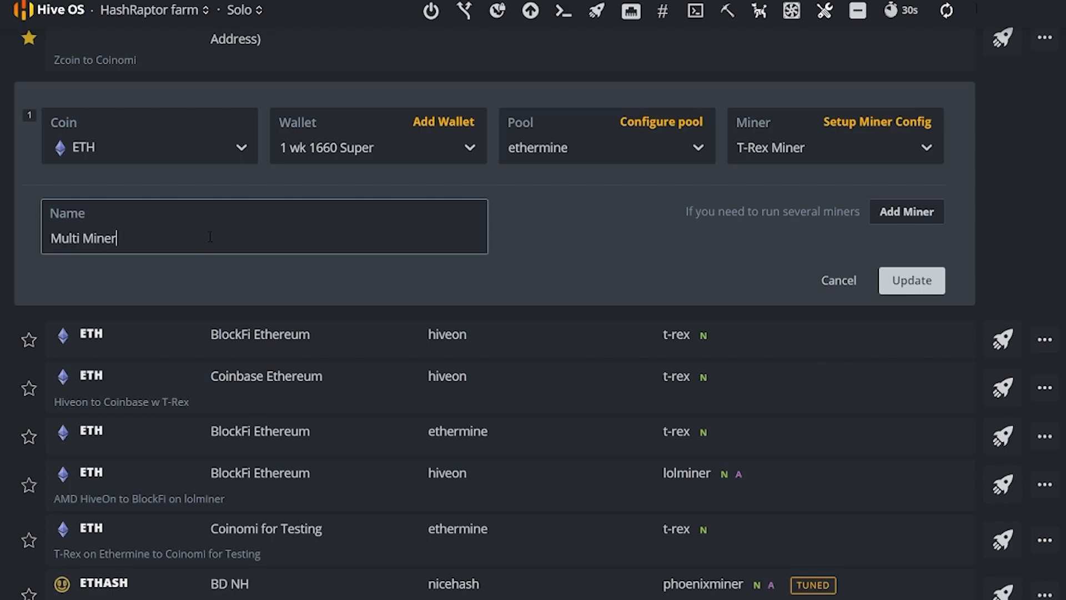
pyautogui.write('s for Testing')
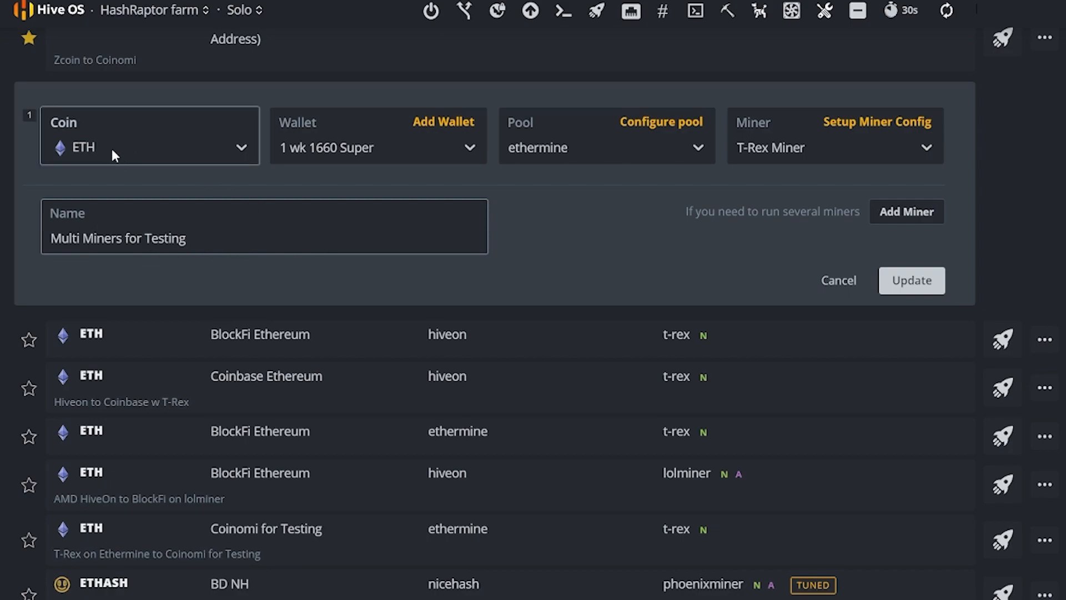
pyautogui.moveTo(373, 162)
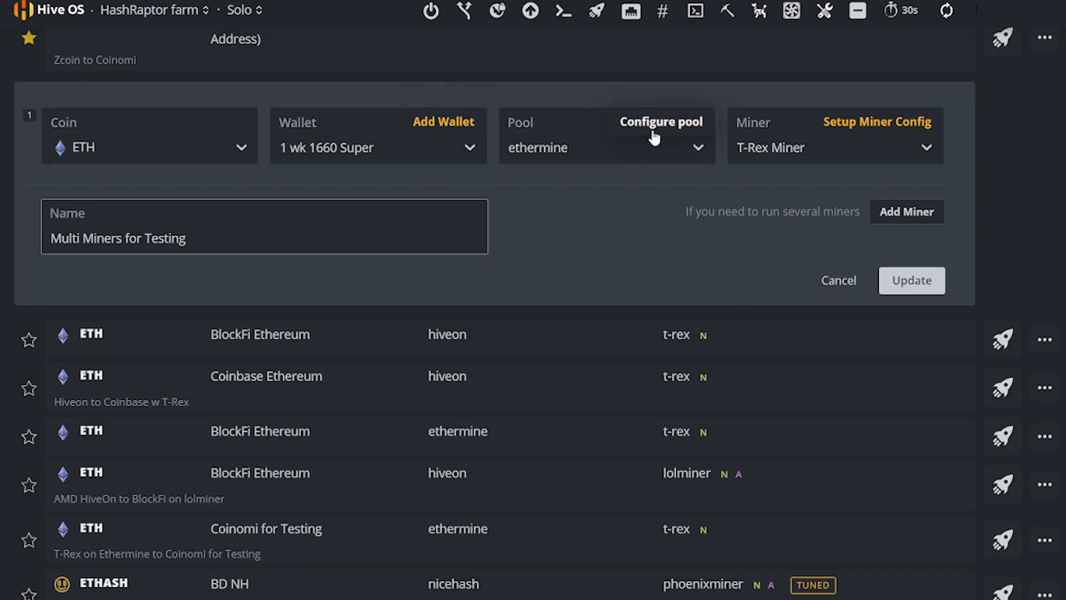
pyautogui.moveTo(928, 136)
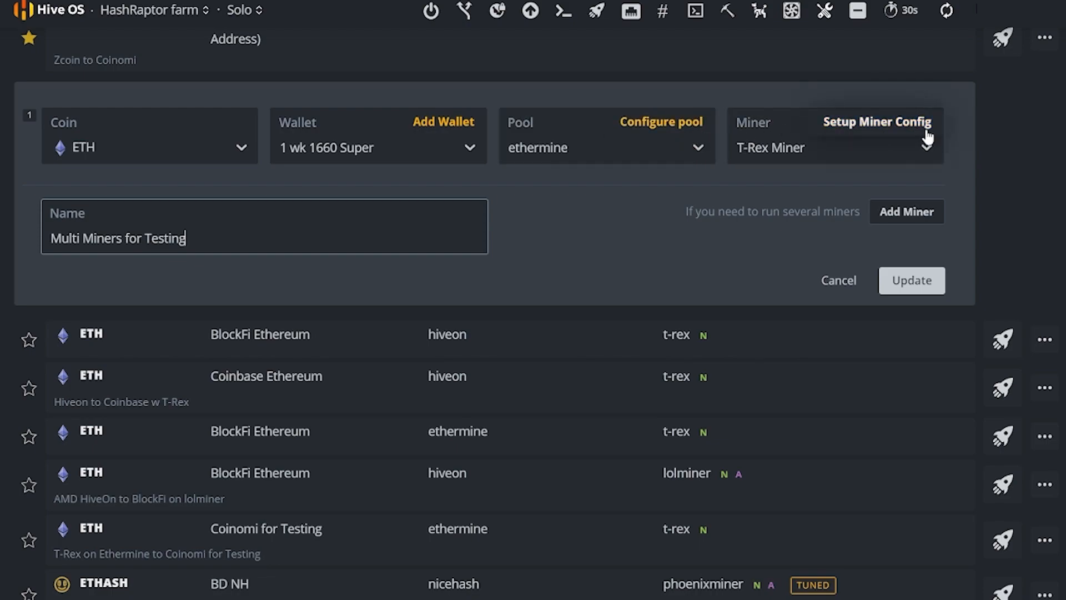
pyautogui.moveTo(780, 192)
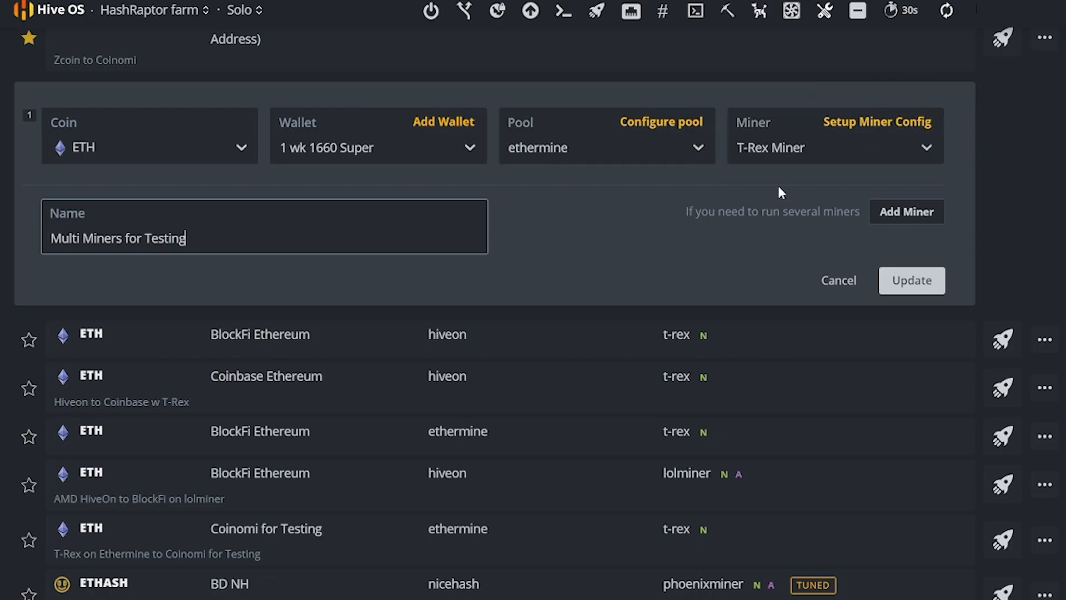
pyautogui.moveTo(809, 150)
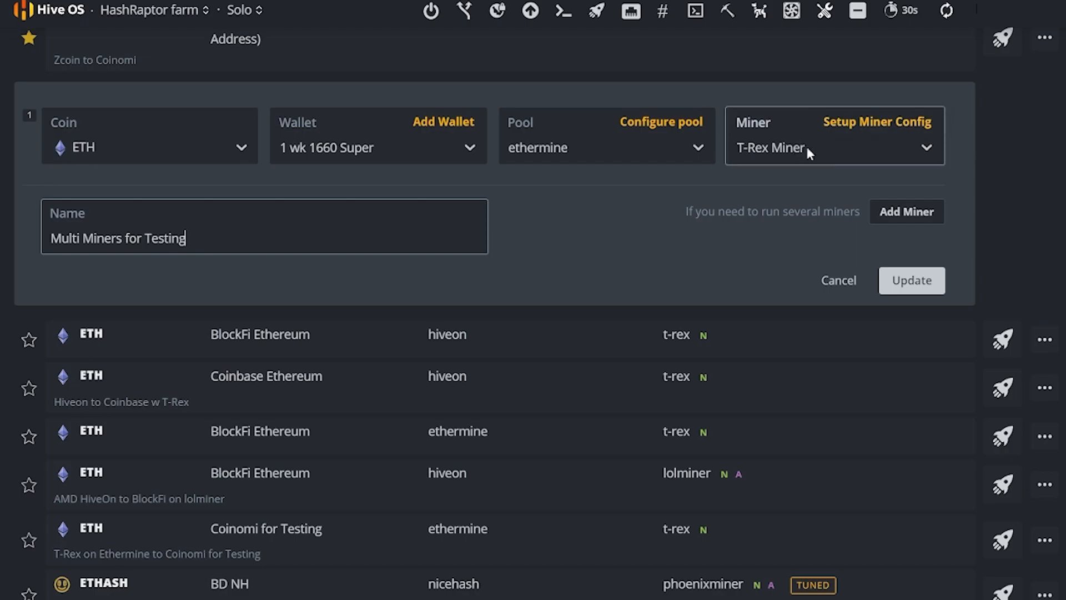
pyautogui.moveTo(758, 155)
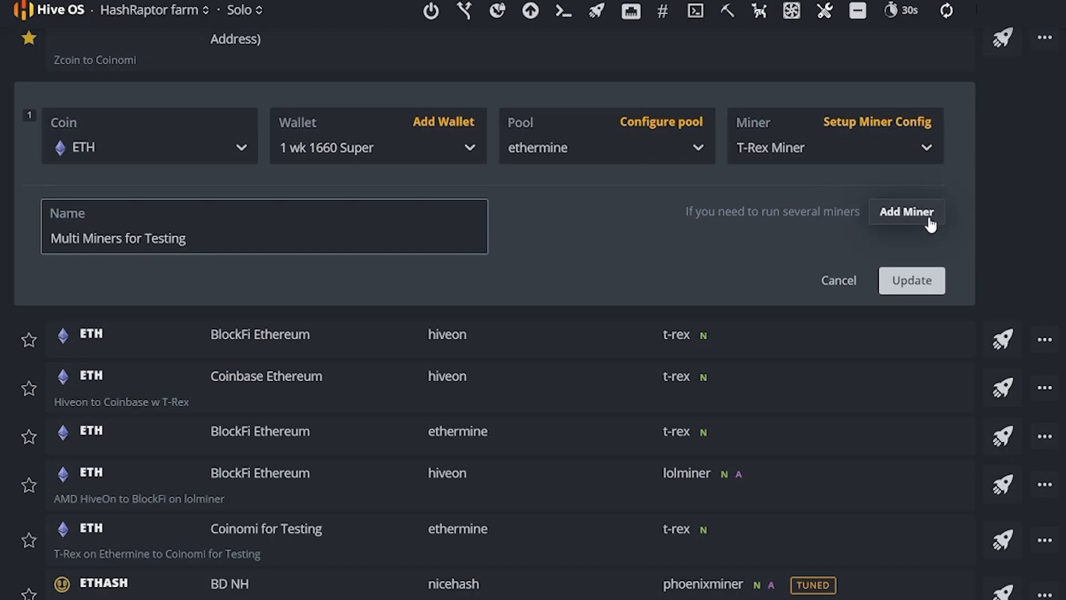
# Add a second miner row with coin ETH, wallet BlockFi Ethereum and pool Hiveon
pyautogui.click(906, 211)
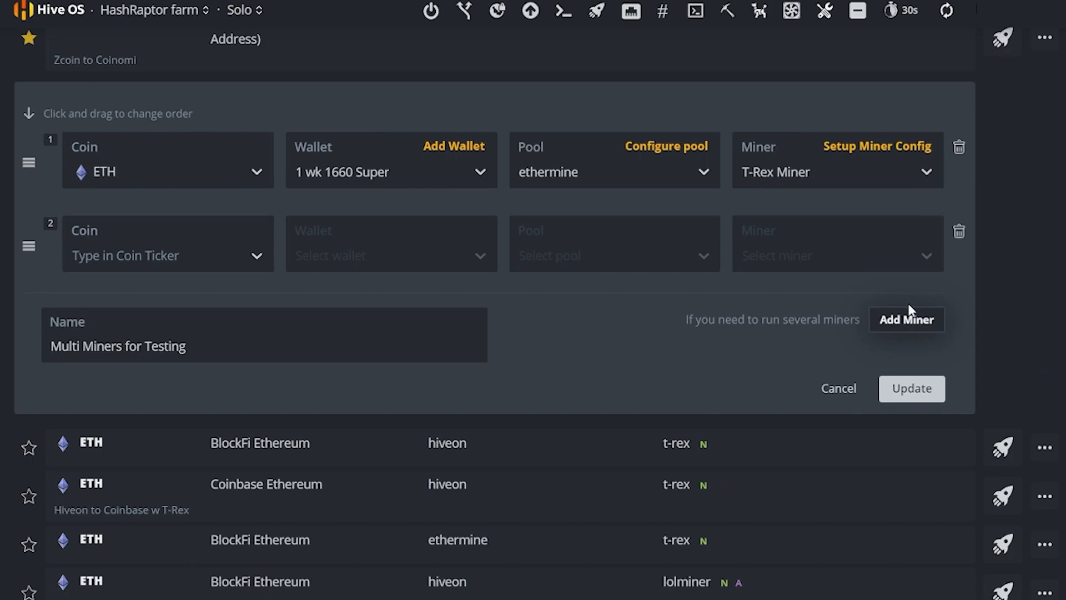
pyautogui.moveTo(919, 329)
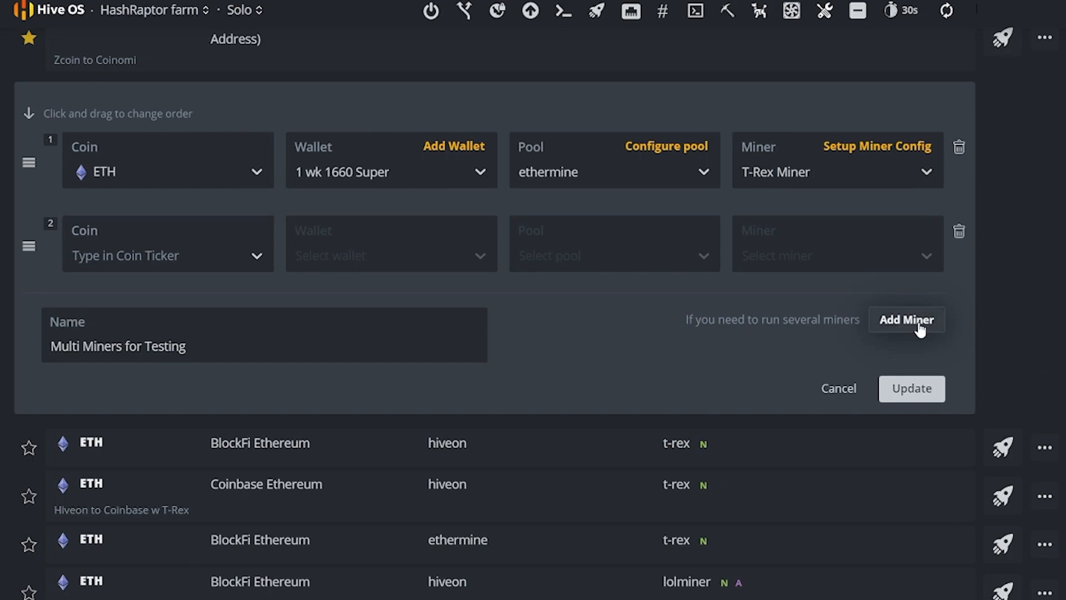
pyautogui.moveTo(461, 302)
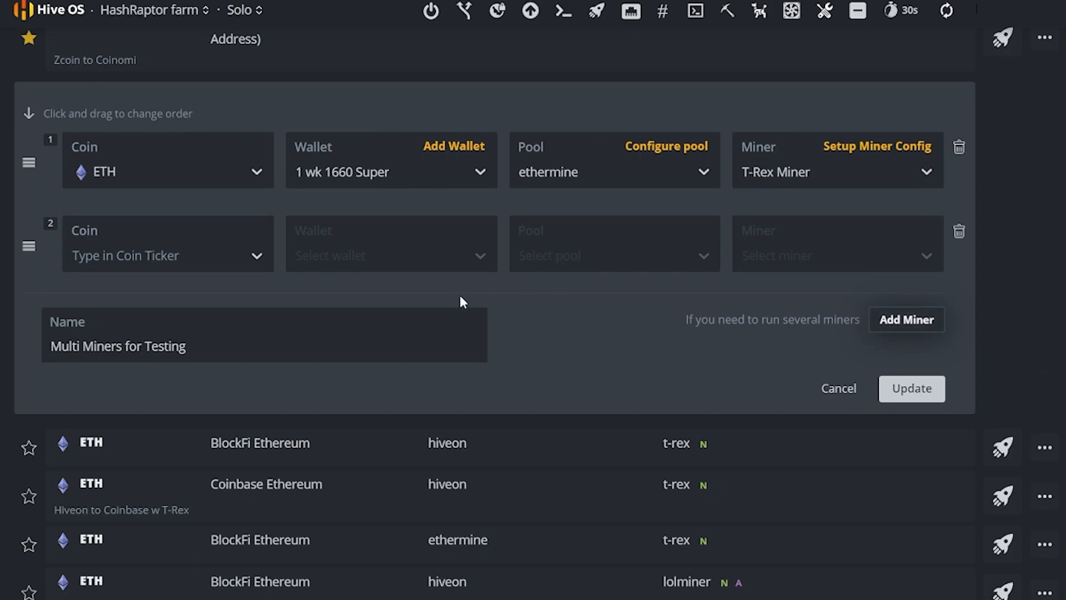
pyautogui.click(167, 243)
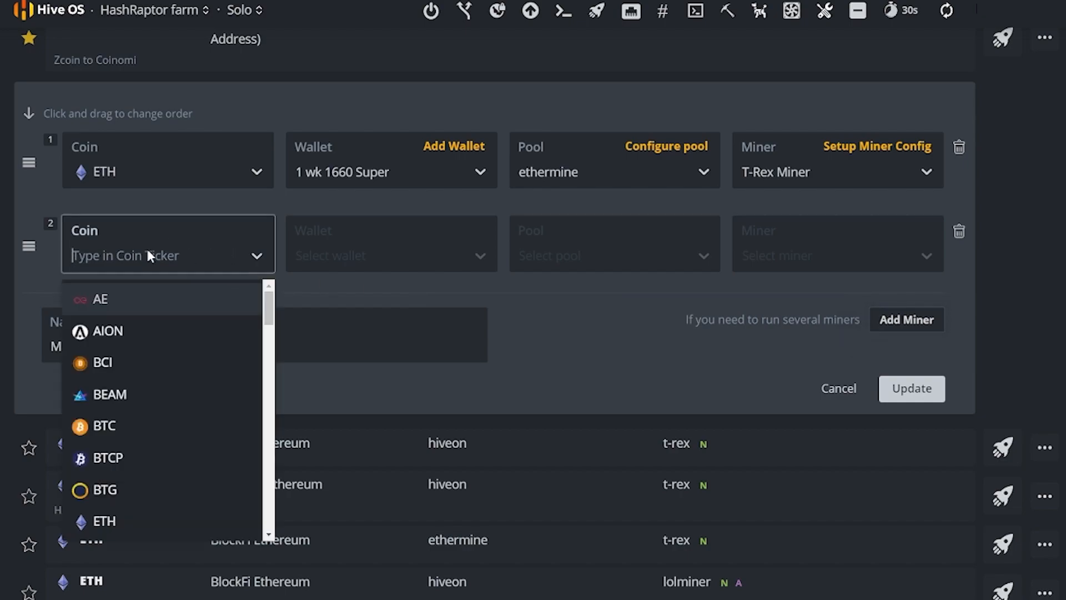
pyautogui.write('eth')
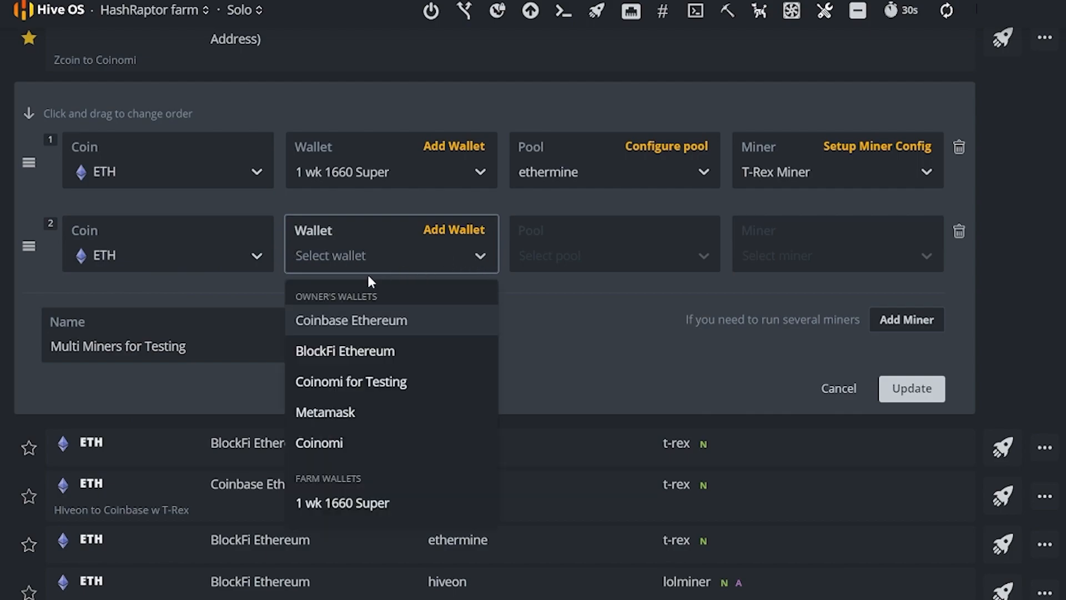
pyautogui.moveTo(369, 351)
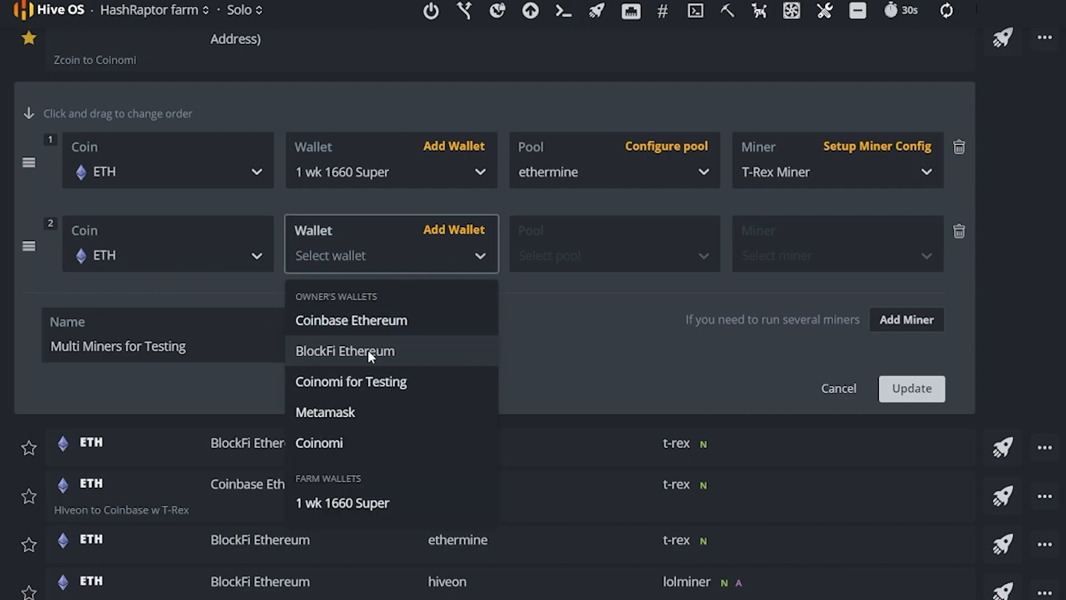
pyautogui.click(344, 350)
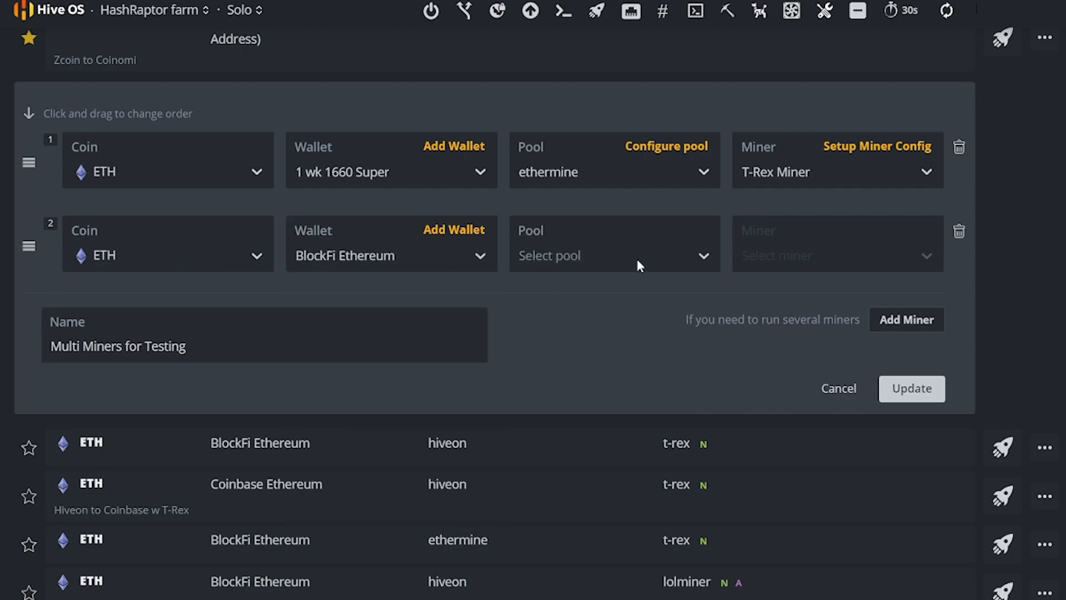
pyautogui.click(613, 243)
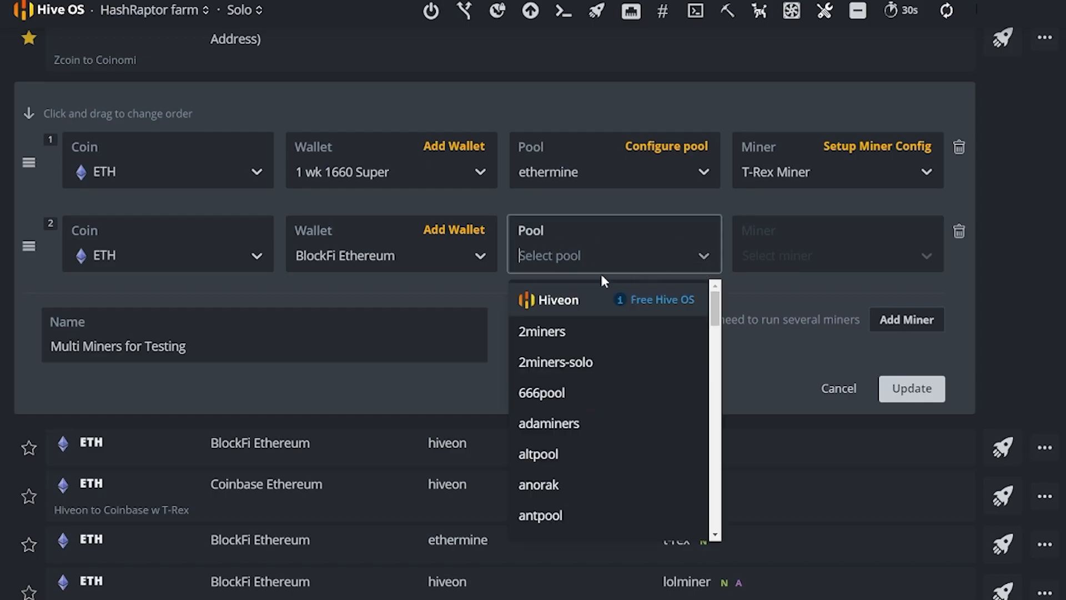
pyautogui.click(557, 299)
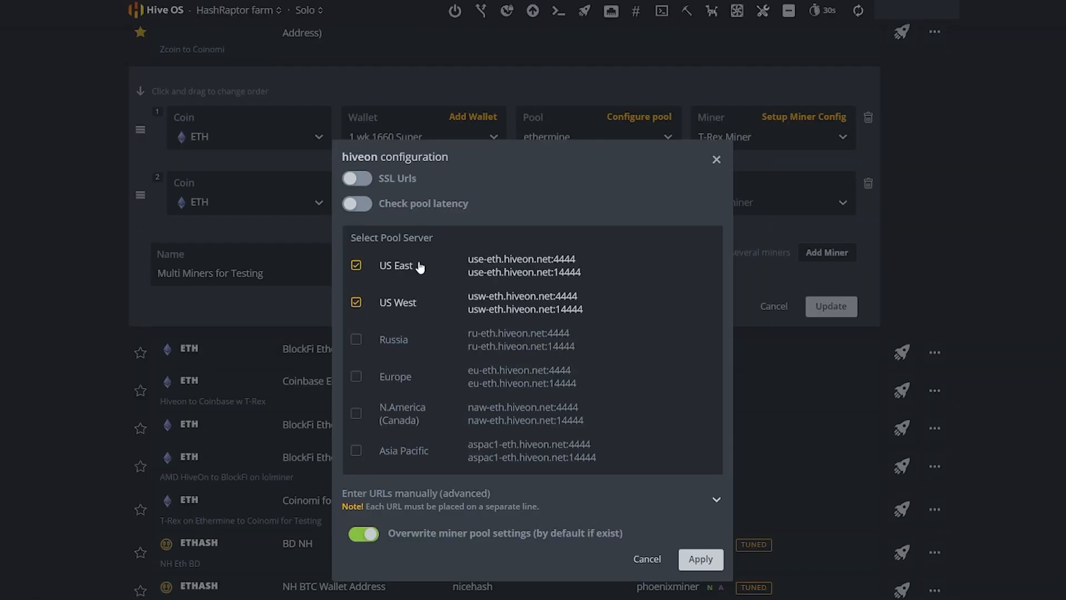
pyautogui.moveTo(356, 428)
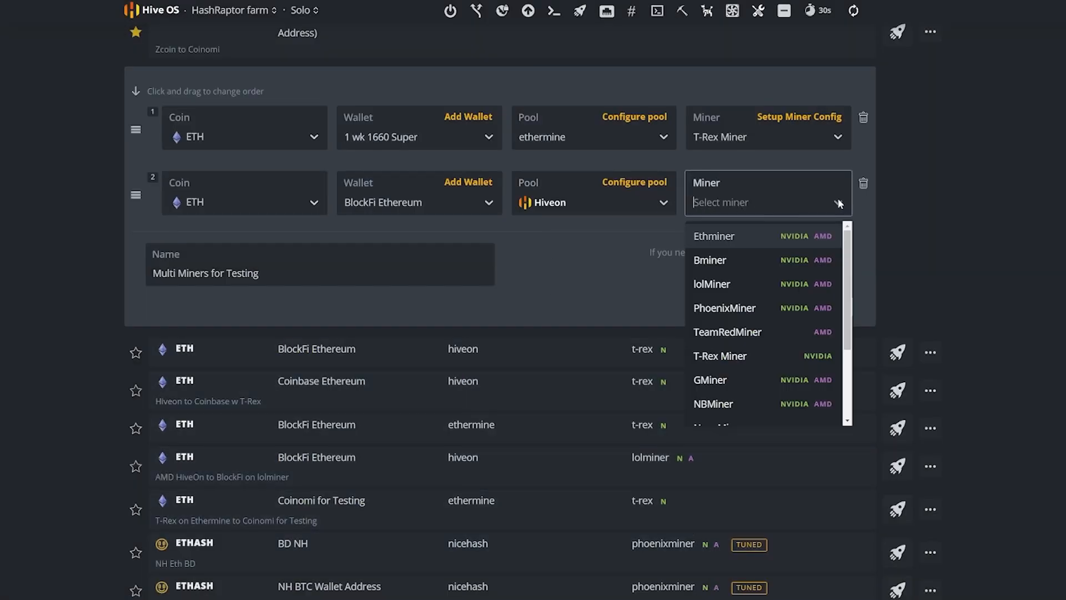
pyautogui.moveTo(726, 331)
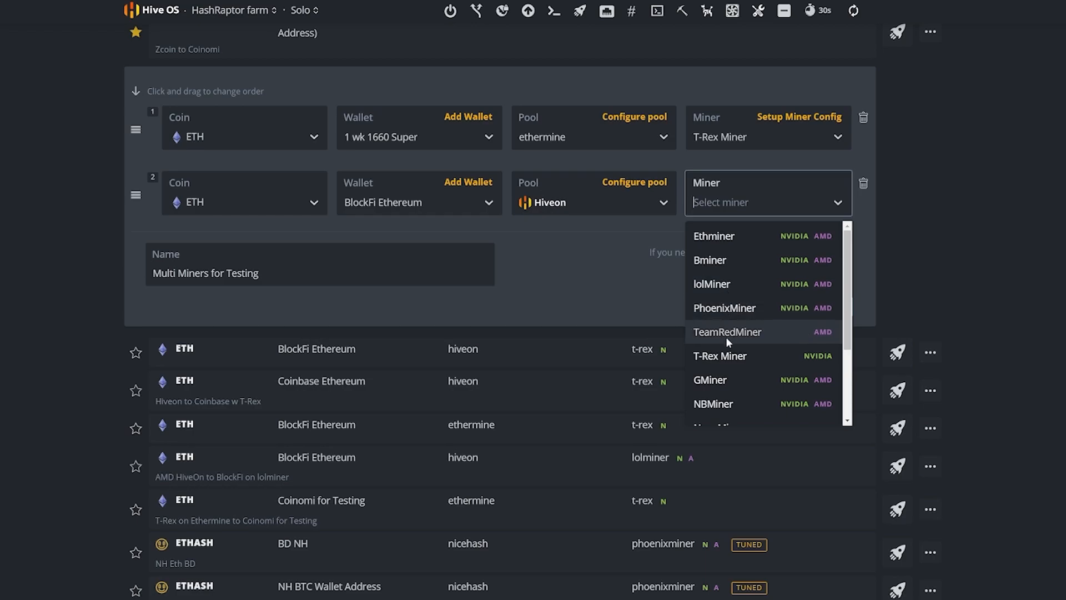
# Choose NBMiner as the second row's miner
pyautogui.click(713, 403)
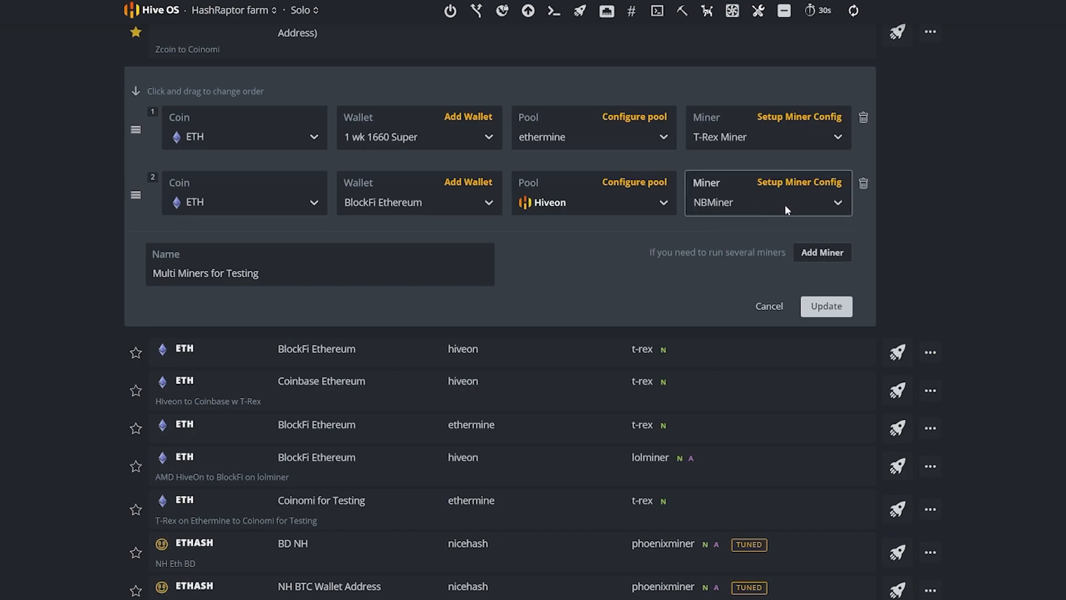
pyautogui.moveTo(809, 195)
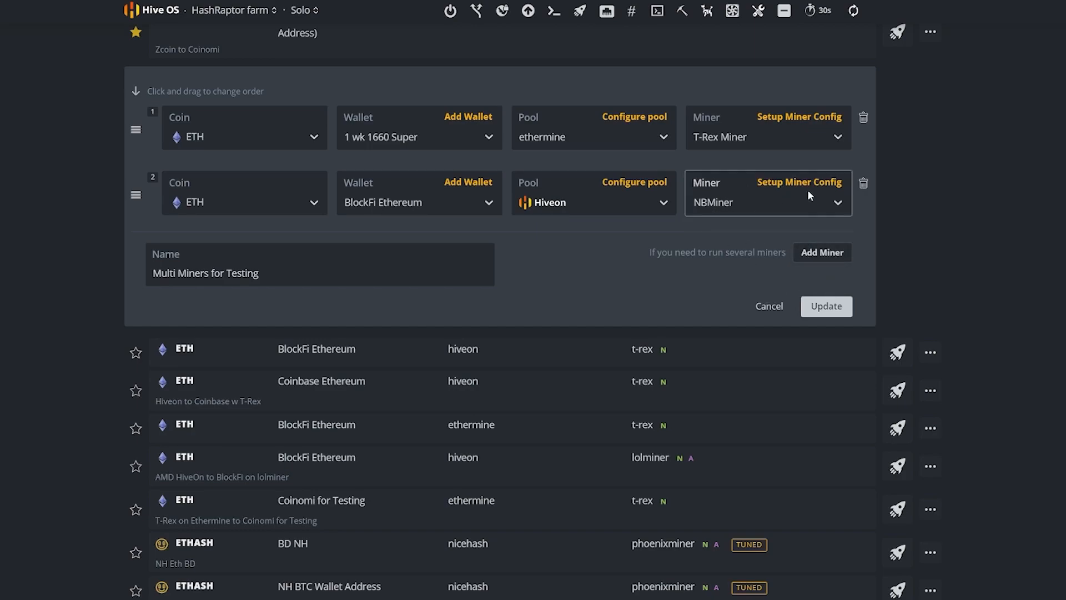
pyautogui.moveTo(763, 160)
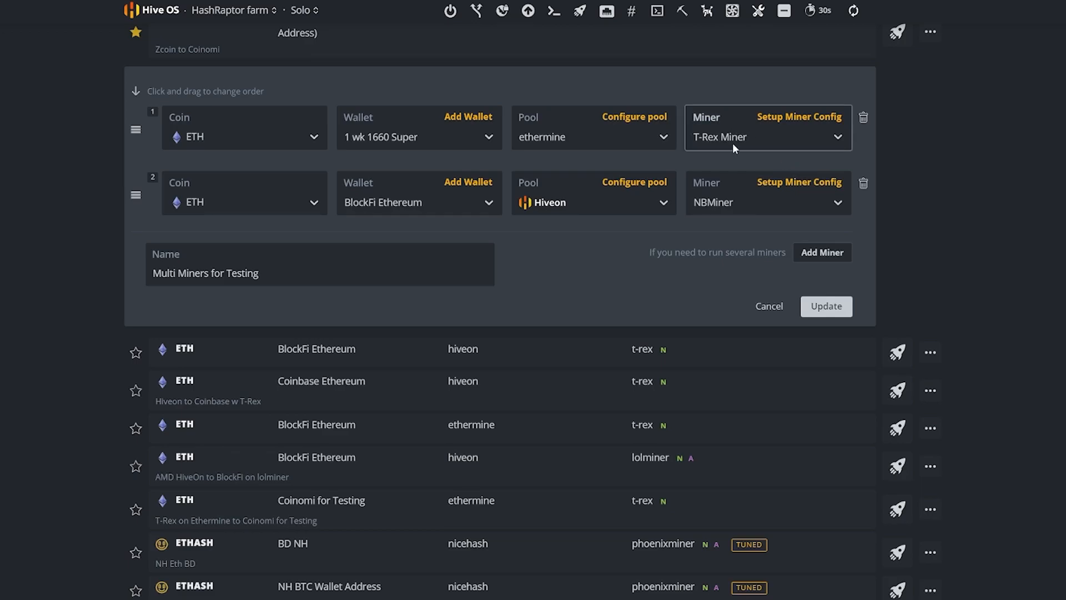
pyautogui.moveTo(799, 116)
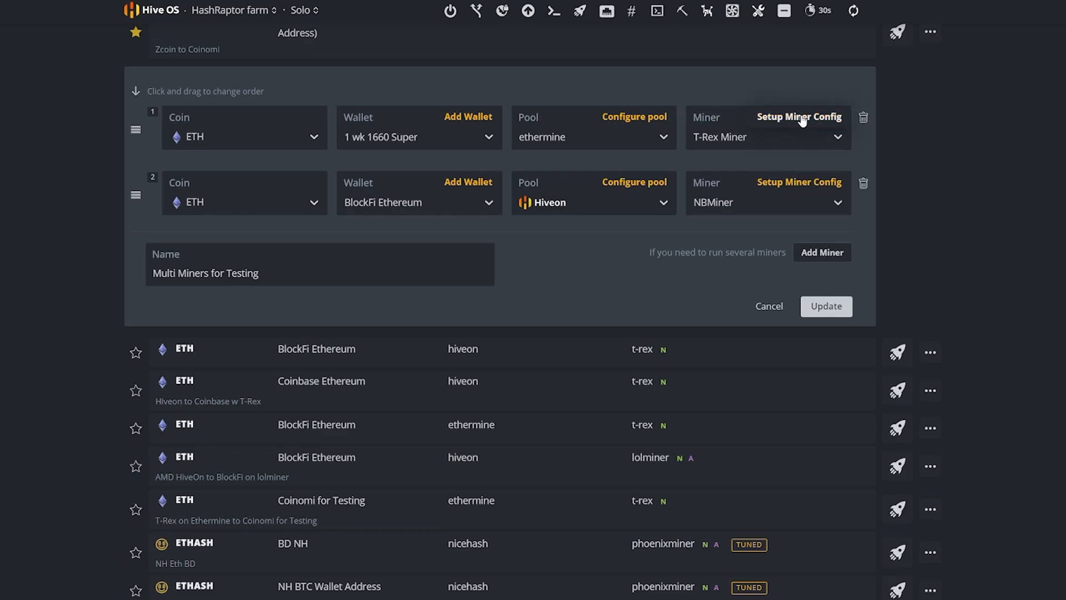
# Set "devices": "2" in T-Rex's extra config arguments and close the settings
pyautogui.click(798, 116)
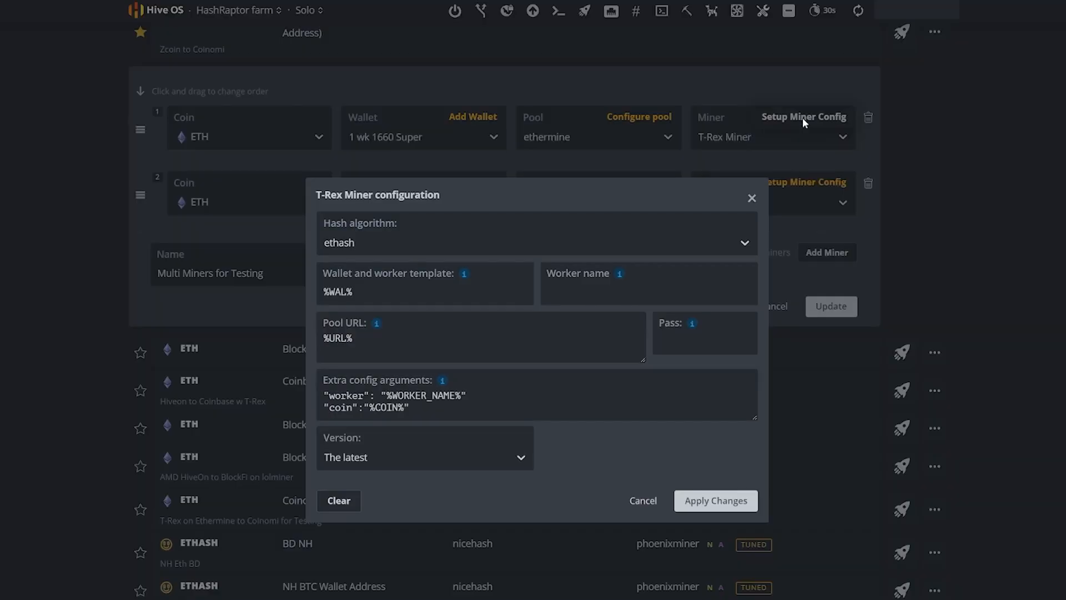
pyautogui.moveTo(442, 387)
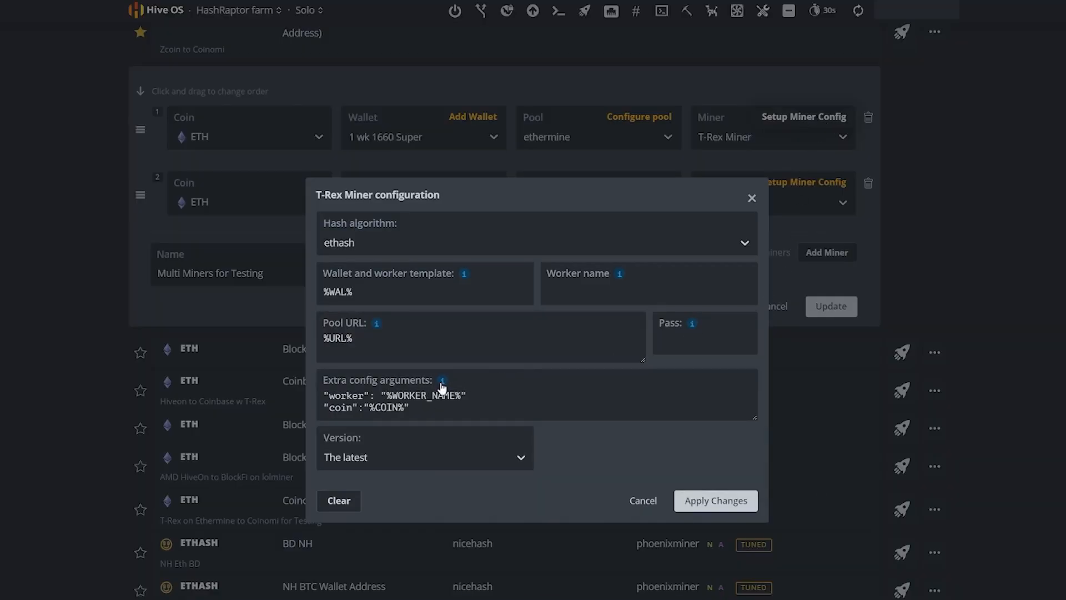
pyautogui.click(442, 395)
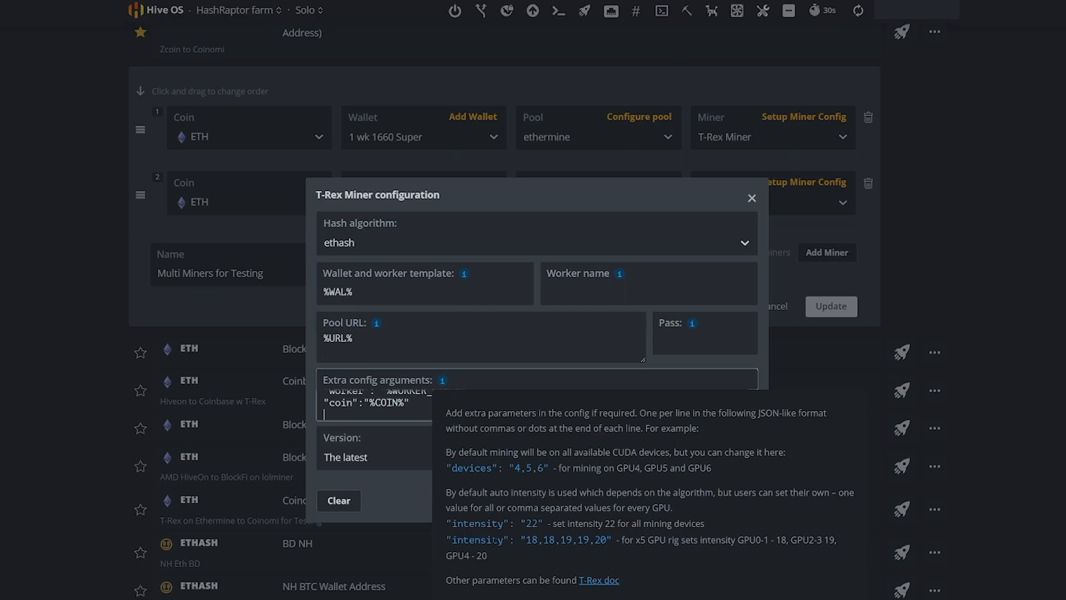
pyautogui.moveTo(504, 539)
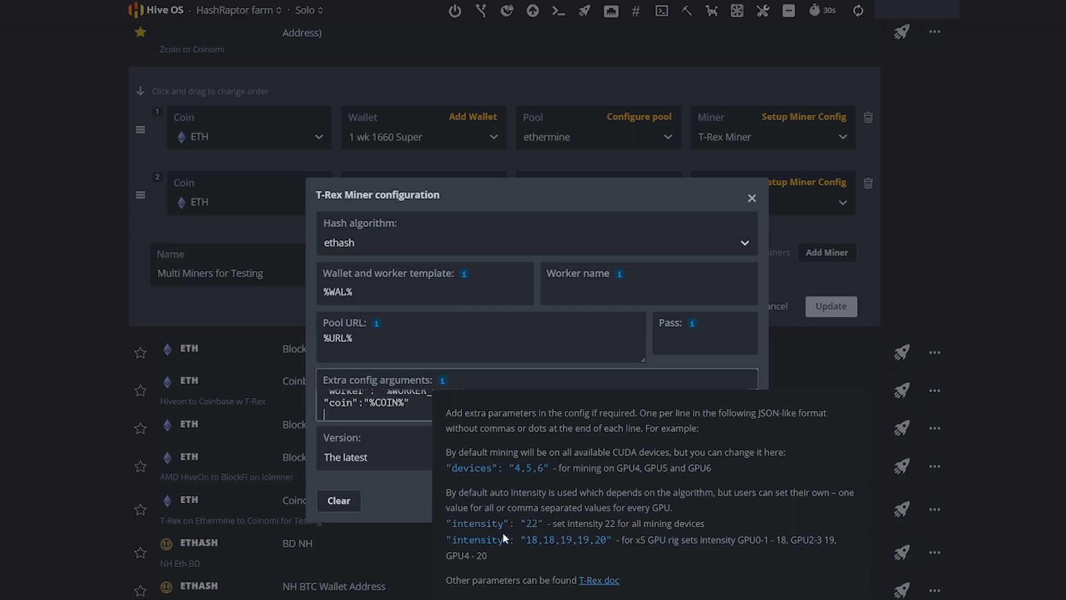
pyautogui.moveTo(556, 480)
pyautogui.write('"devices": "4,5,6"')
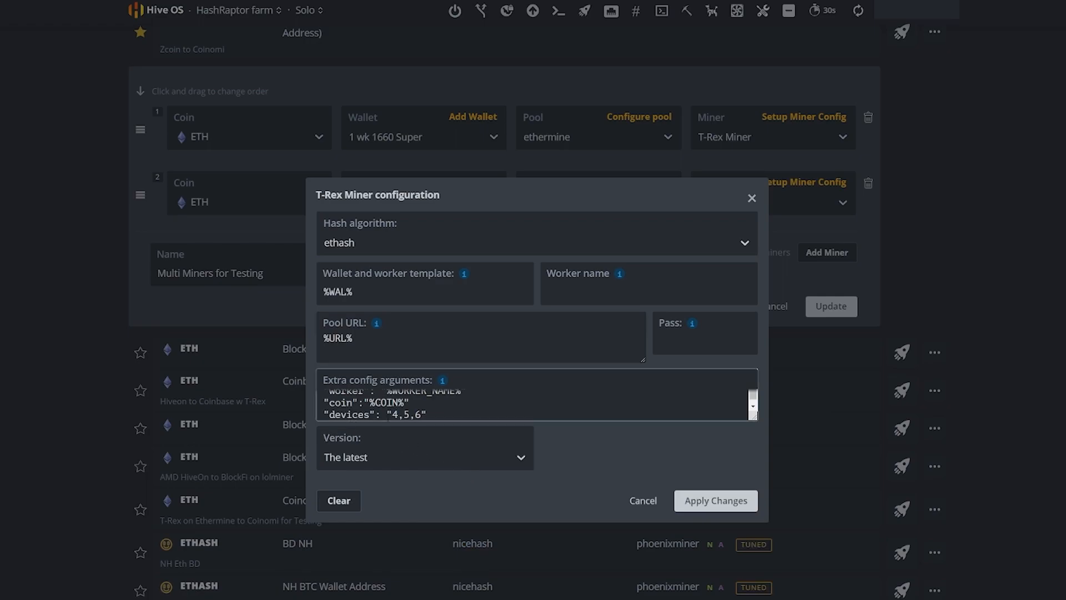
pyautogui.click(422, 414)
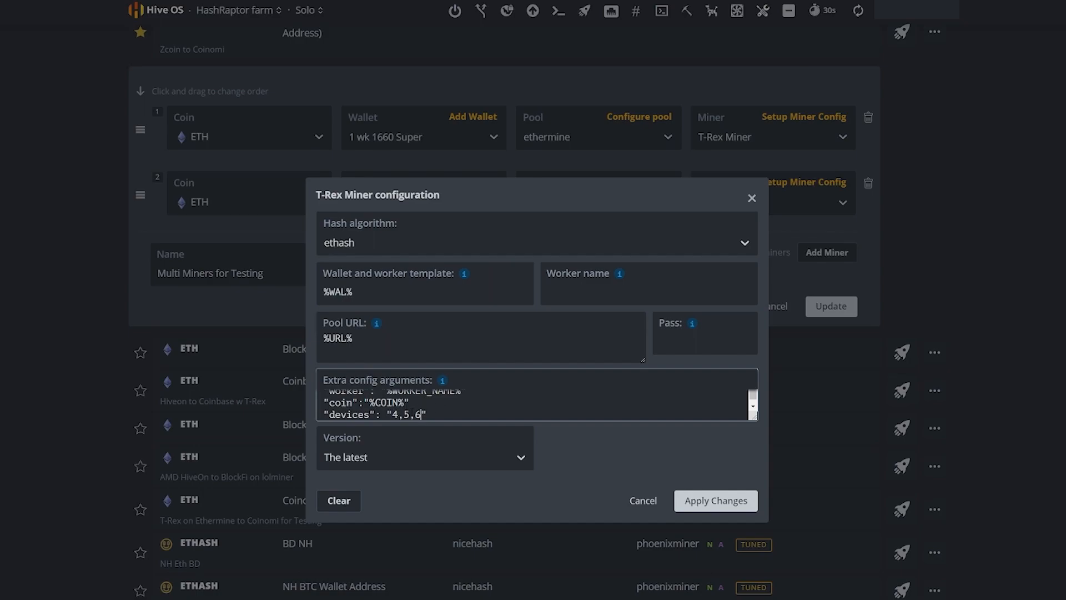
pyautogui.press('BackSpace')
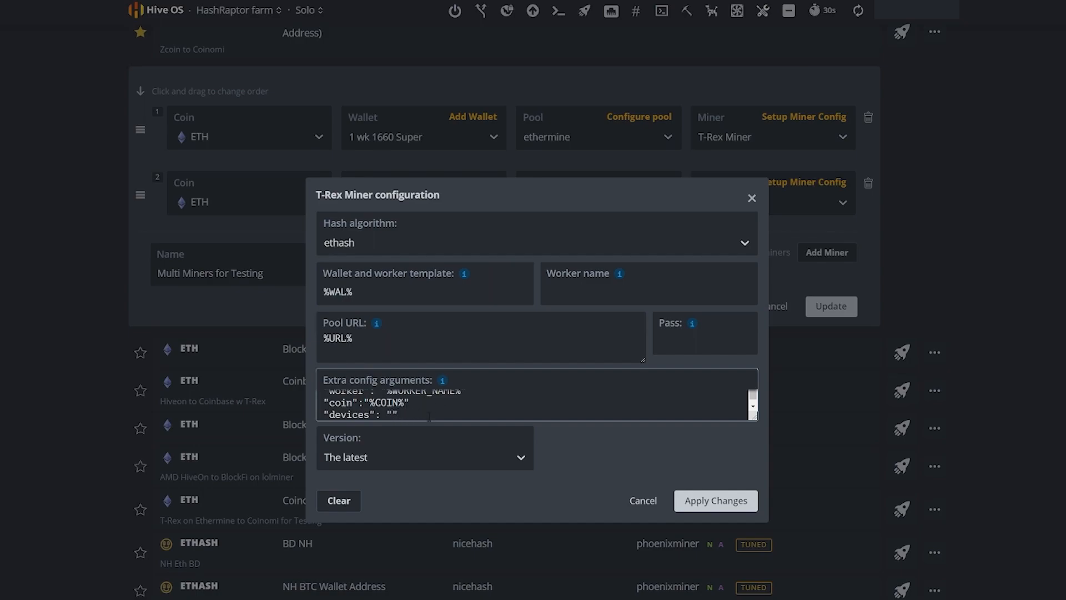
pyautogui.write('2')
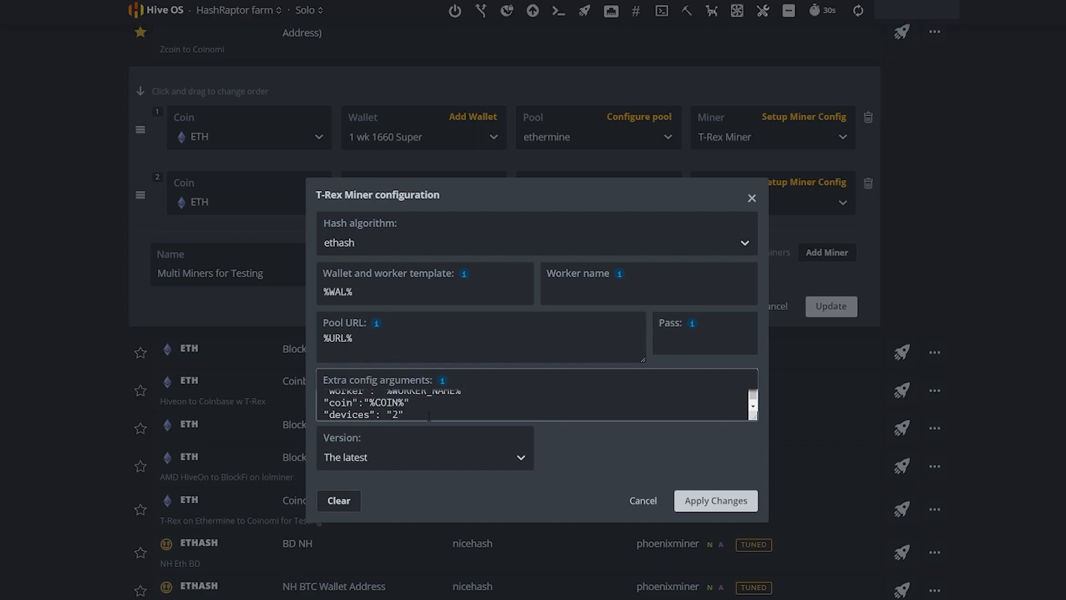
pyautogui.moveTo(643, 501)
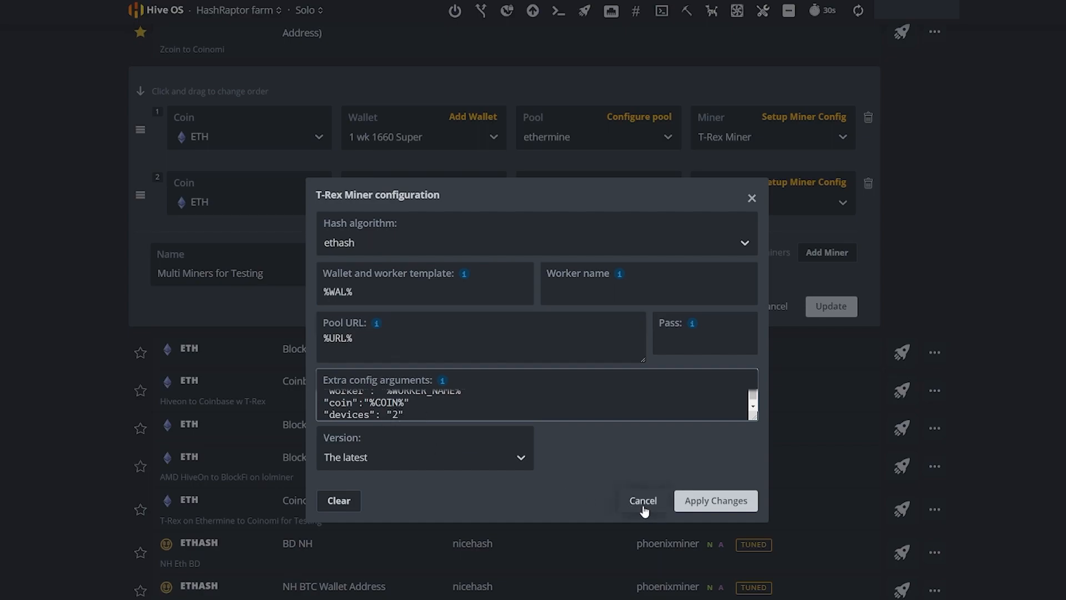
pyautogui.click(642, 500)
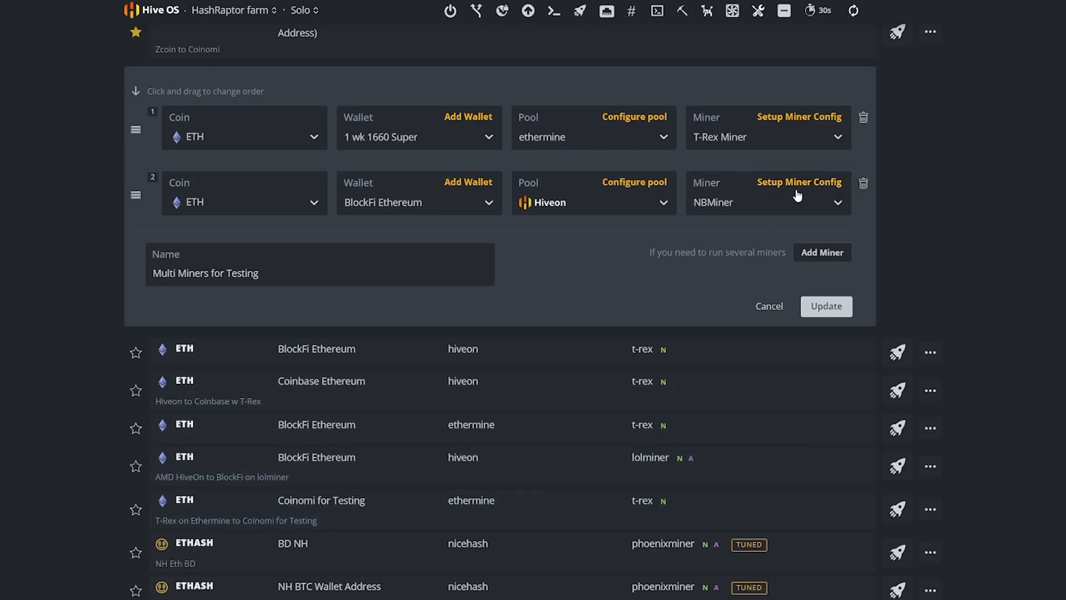
# Enter "devices": "0,1" in NBMiner's extra config arguments
pyautogui.click(800, 181)
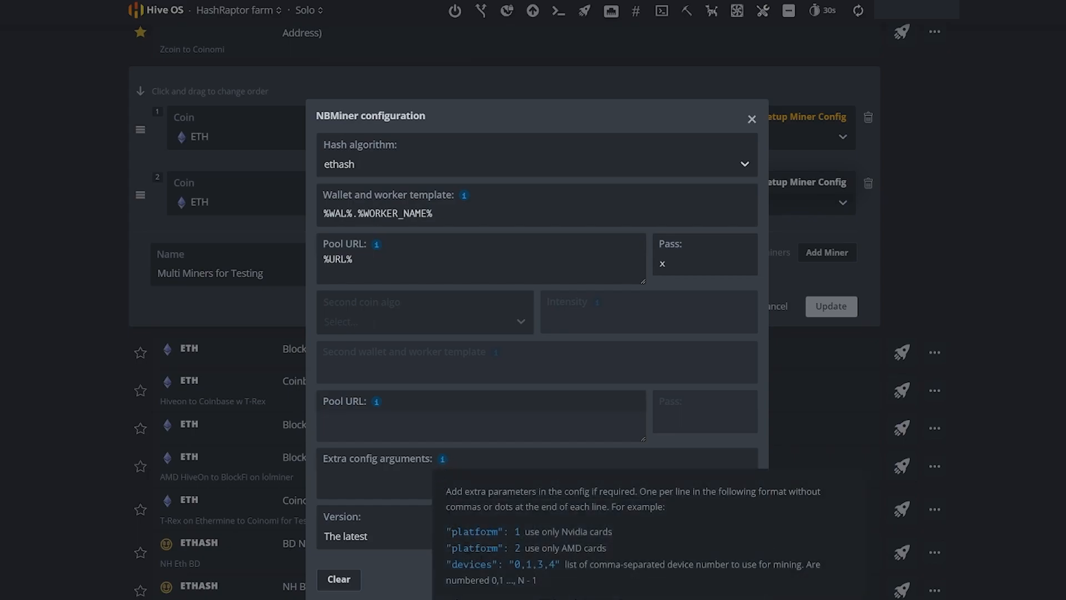
pyautogui.write('"devices": "0,1,3,4"')
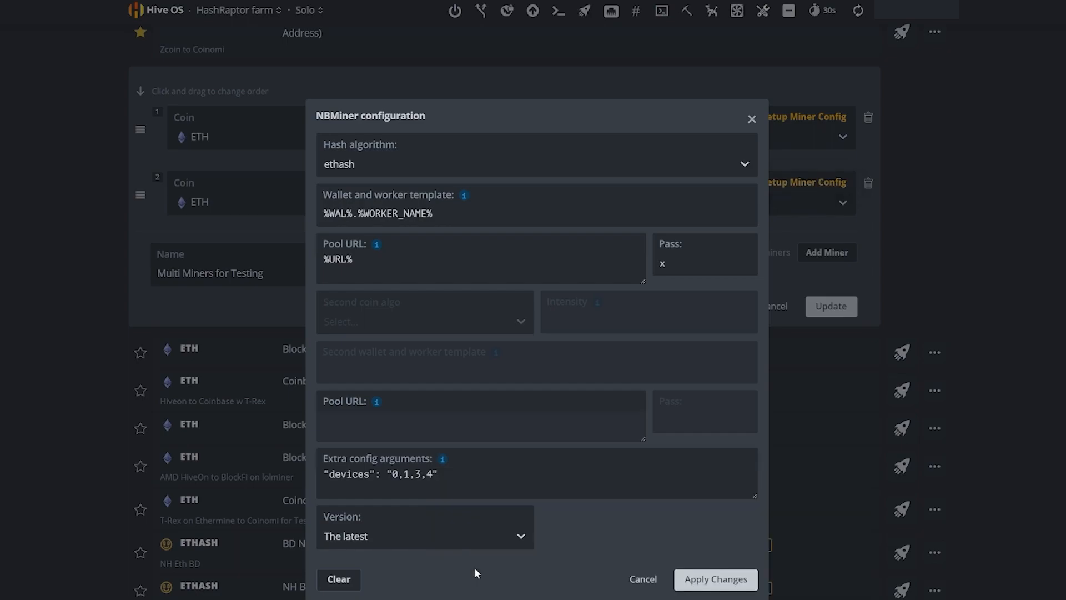
pyautogui.click(476, 475)
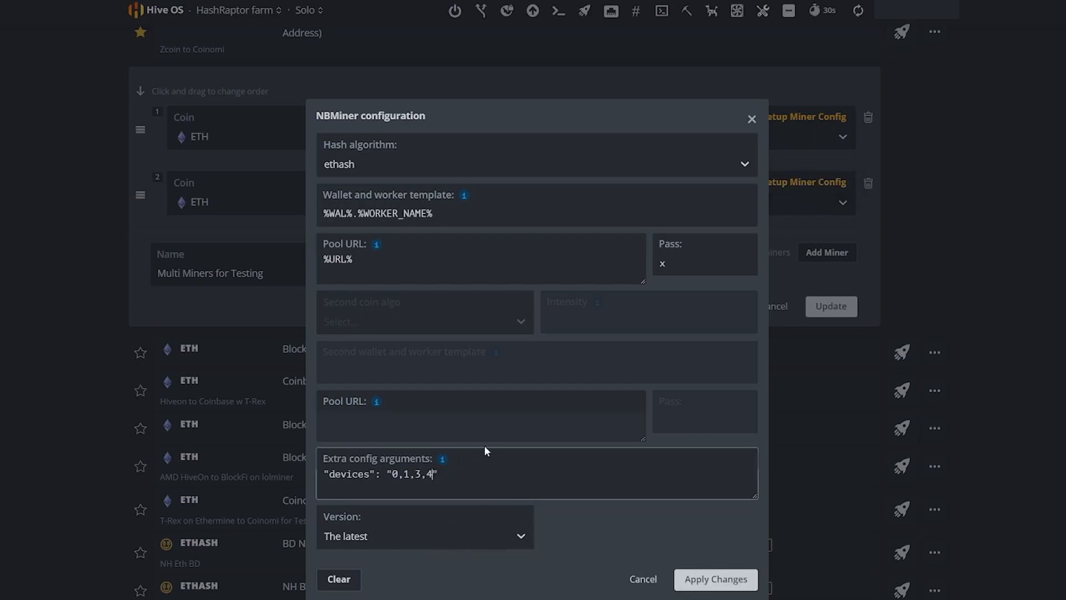
pyautogui.press('BackSpace')
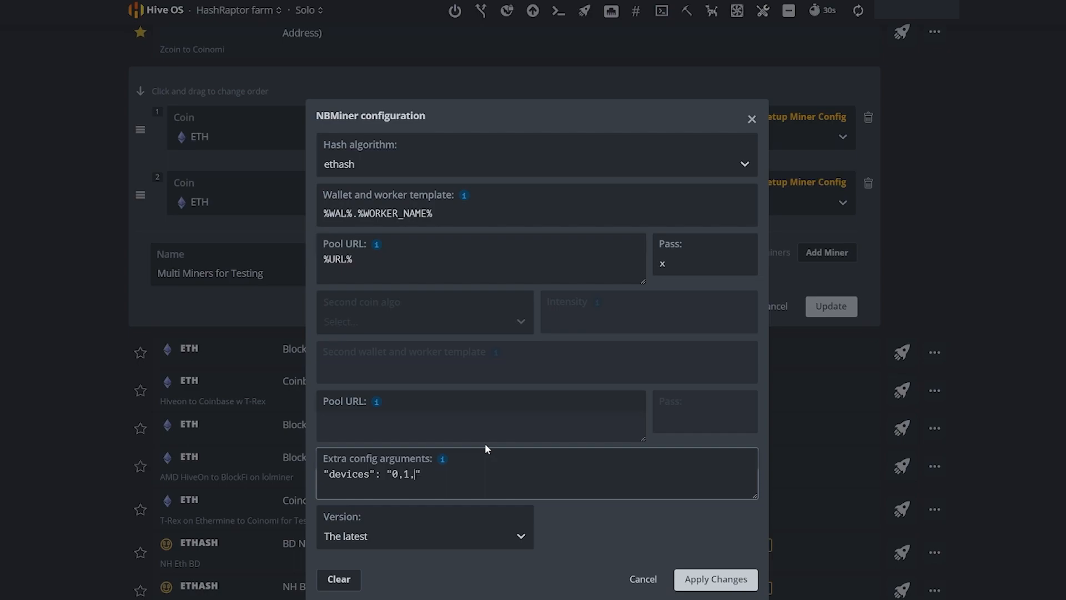
pyautogui.press('Backspace')
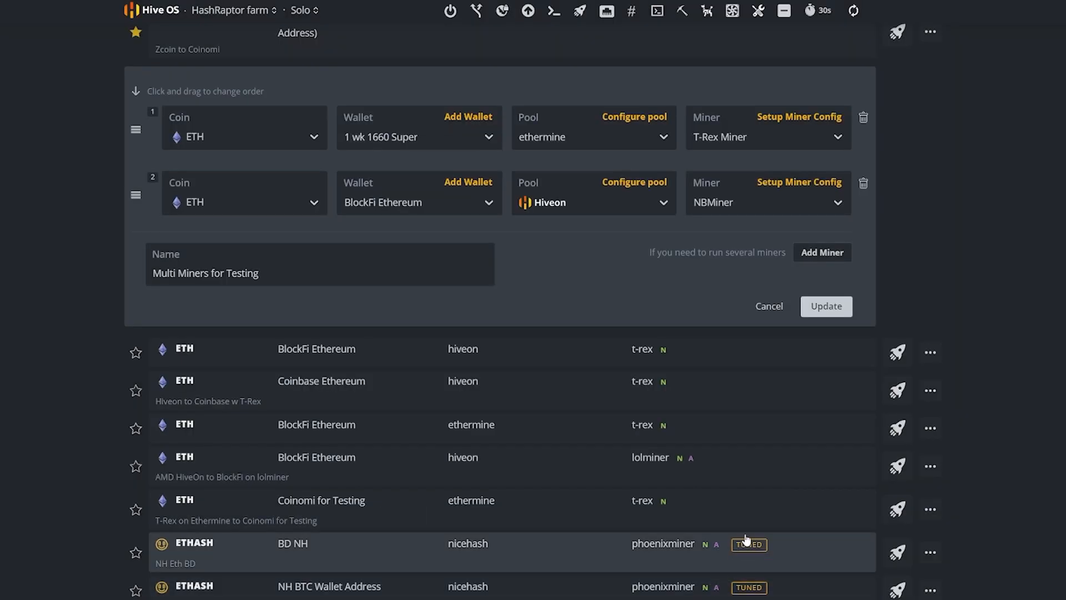
pyautogui.moveTo(744, 200)
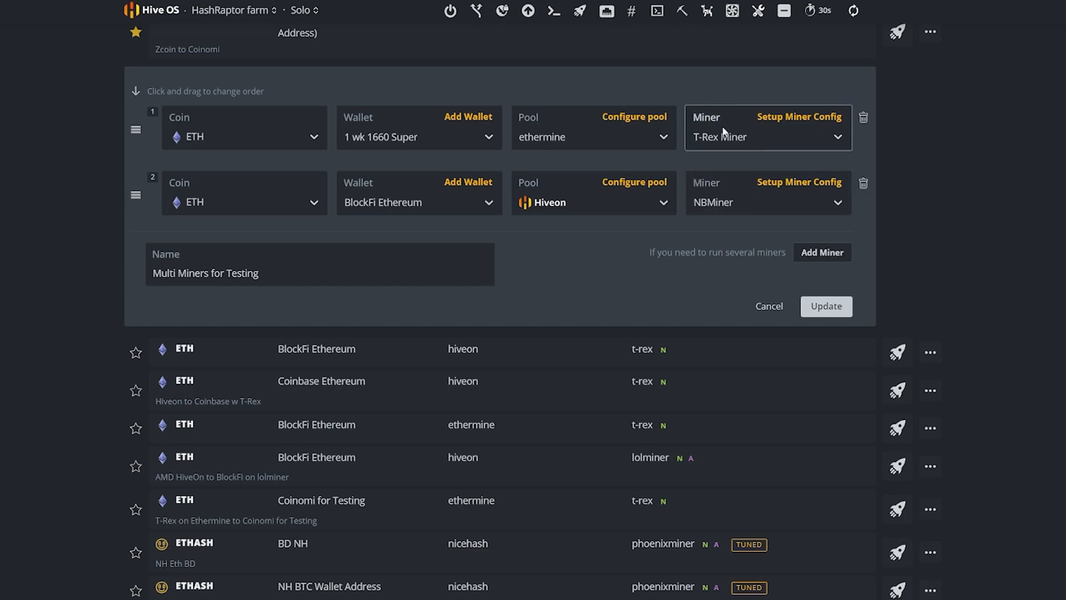
pyautogui.moveTo(717, 143)
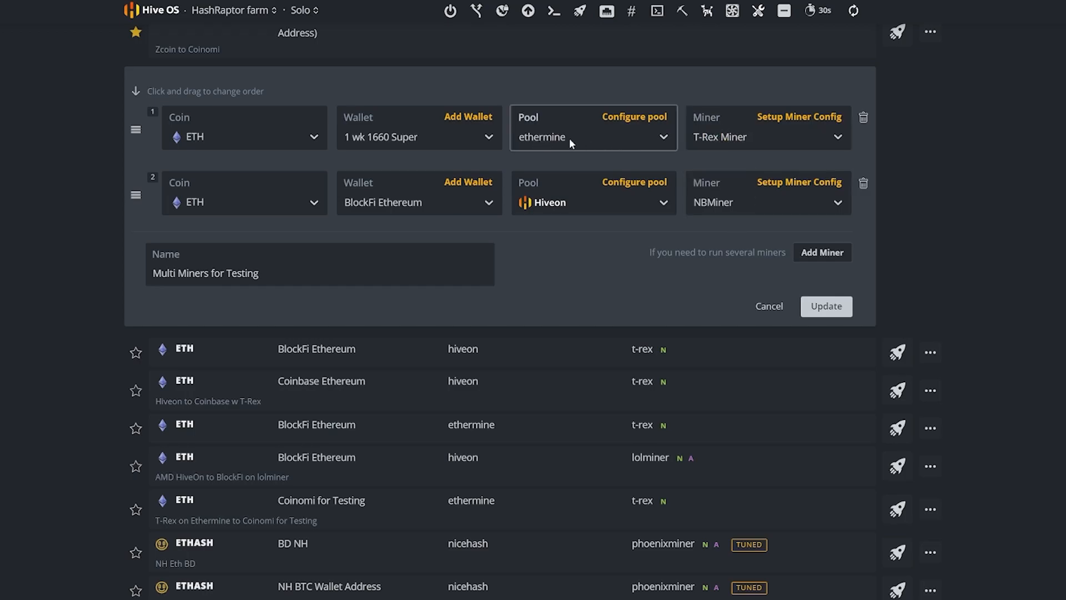
pyautogui.moveTo(876, 209)
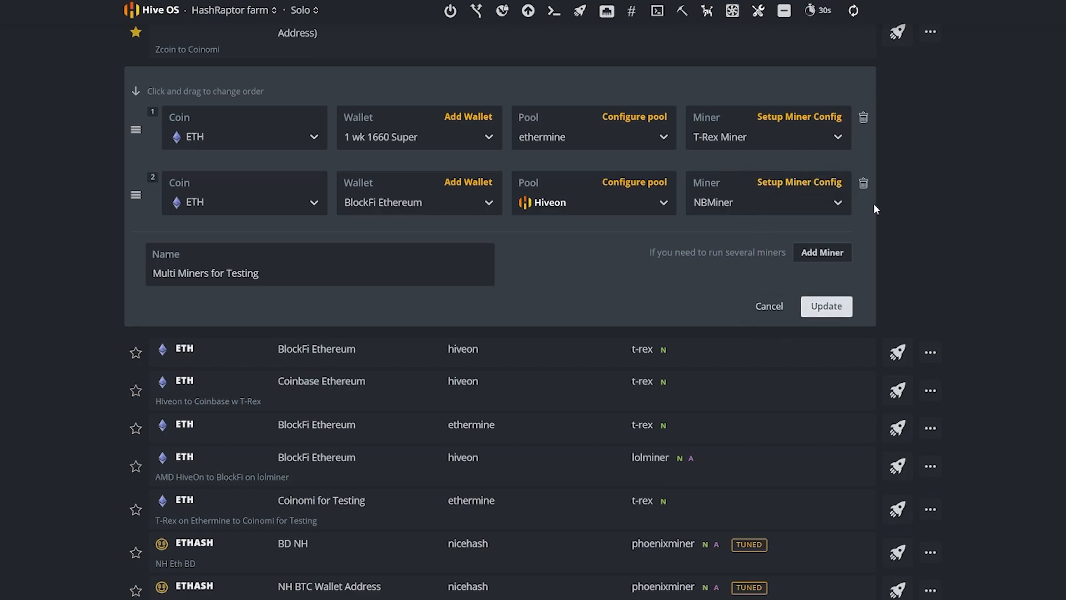
pyautogui.moveTo(825, 307)
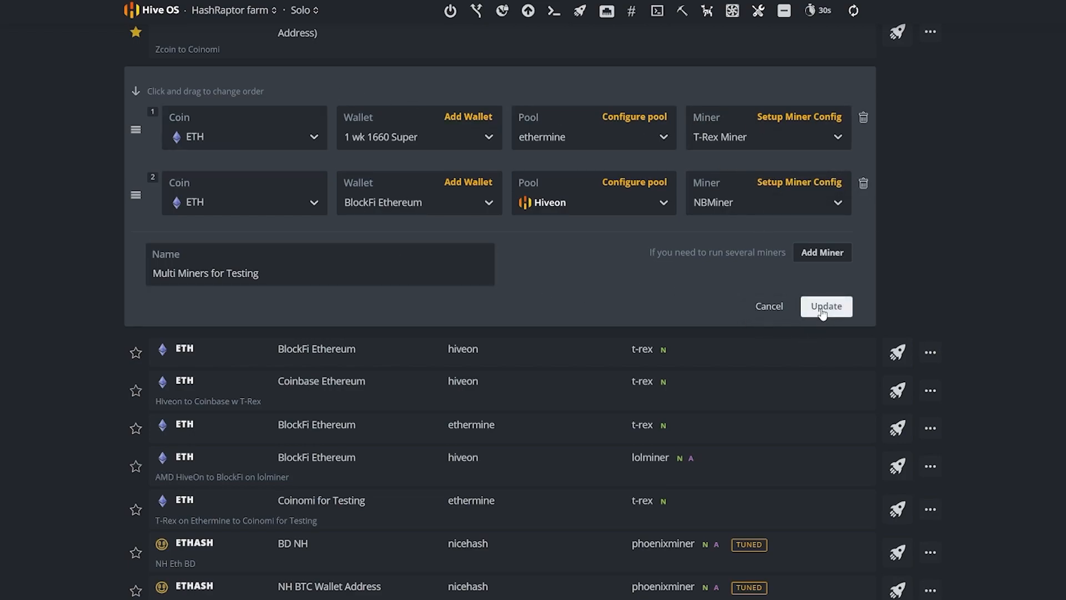
# Update the flight sheet to save both ETH miner rows
pyautogui.click(825, 307)
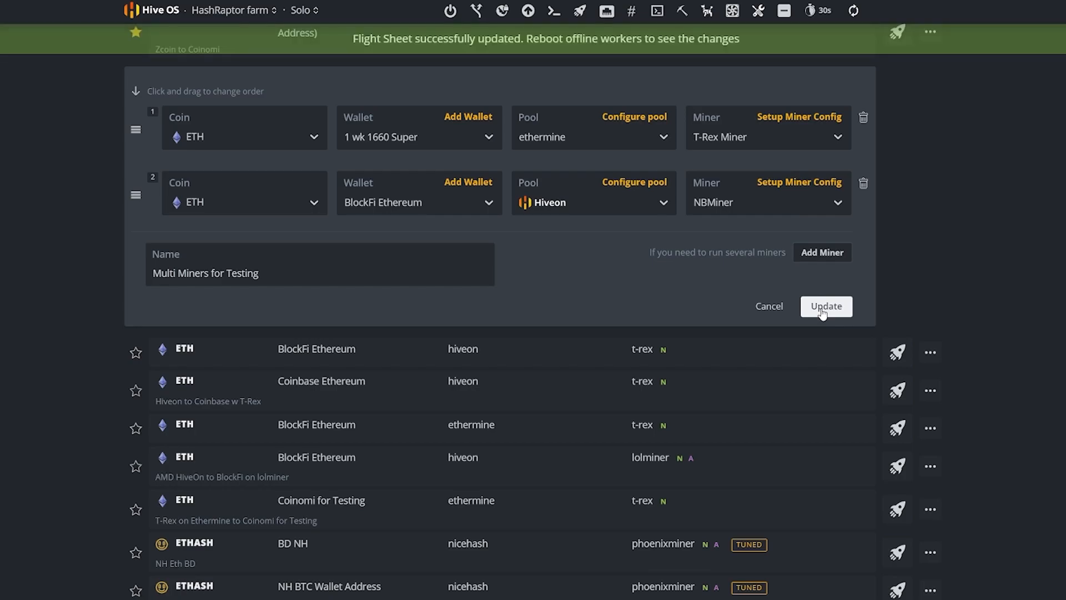
# Collapse the editor back to the flight sheet list showing Multi Miners for Testing
pyautogui.click(825, 307)
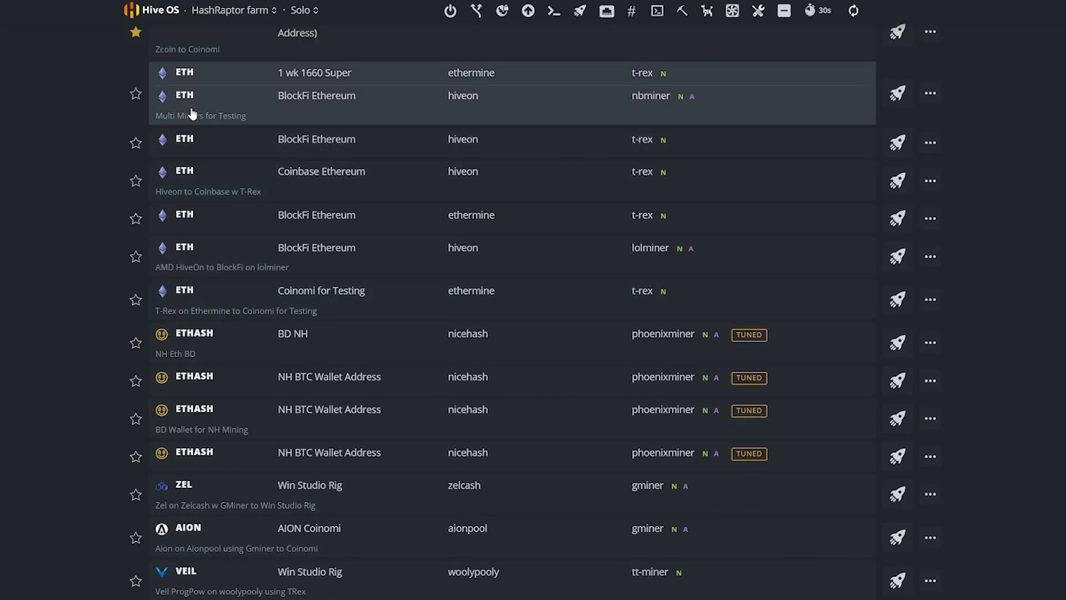
pyautogui.scroll(3)
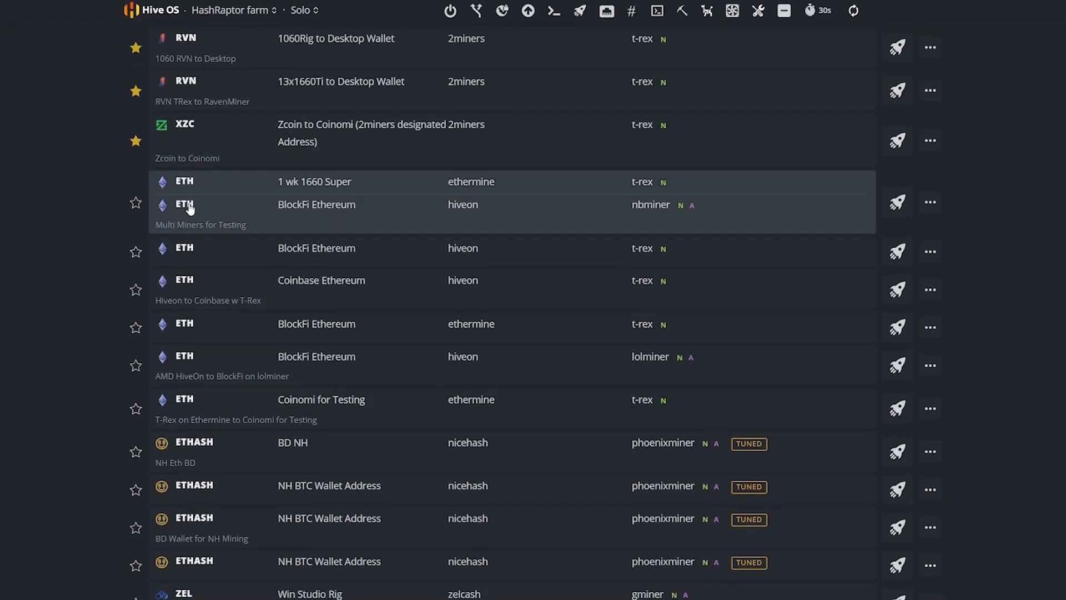
pyautogui.moveTo(333, 192)
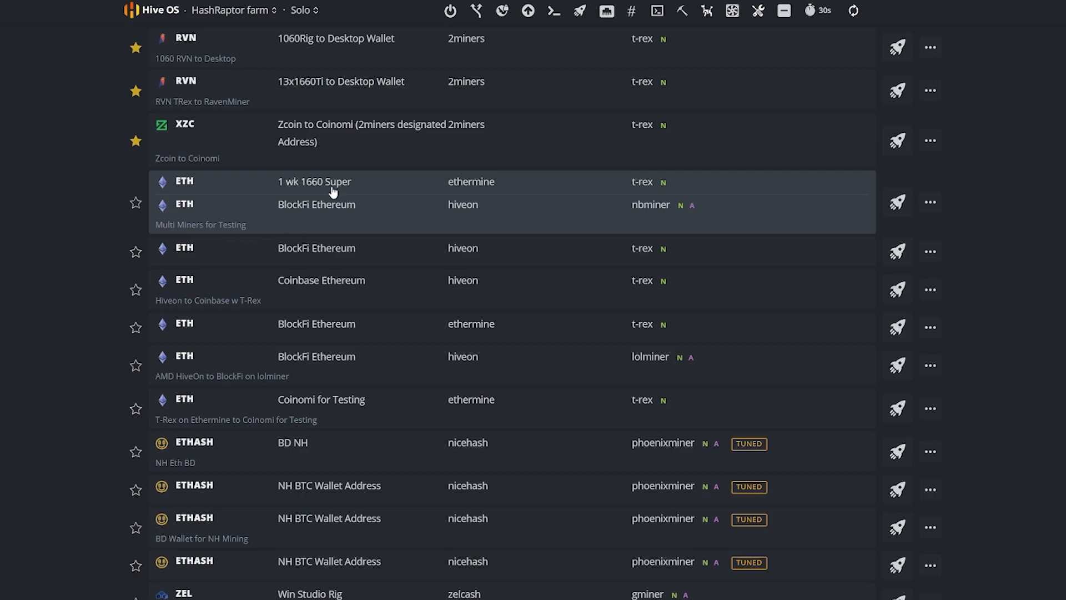
pyautogui.moveTo(602, 220)
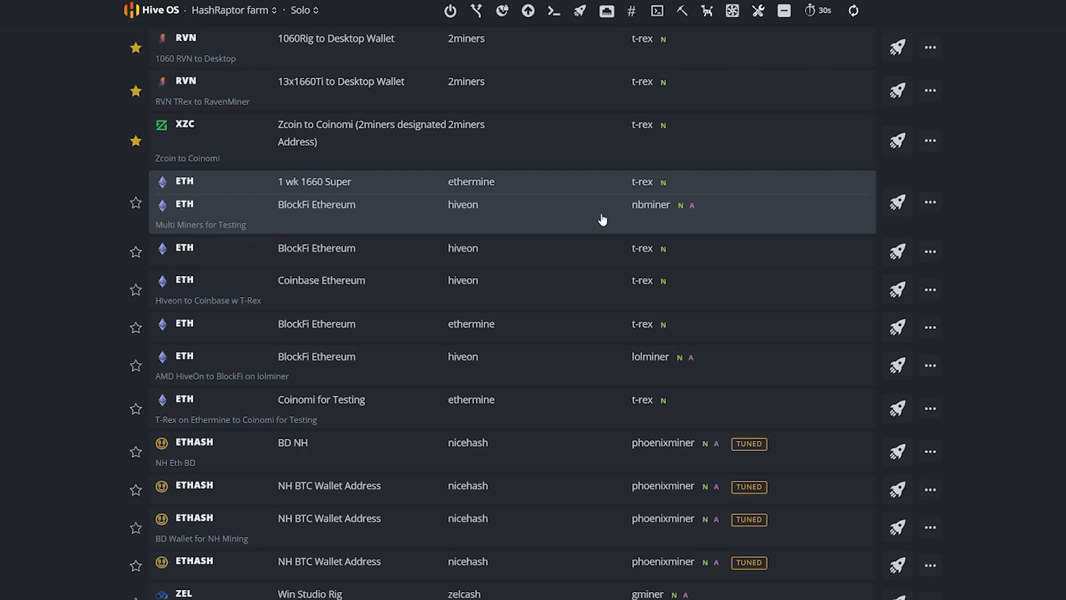
pyautogui.moveTo(706, 204)
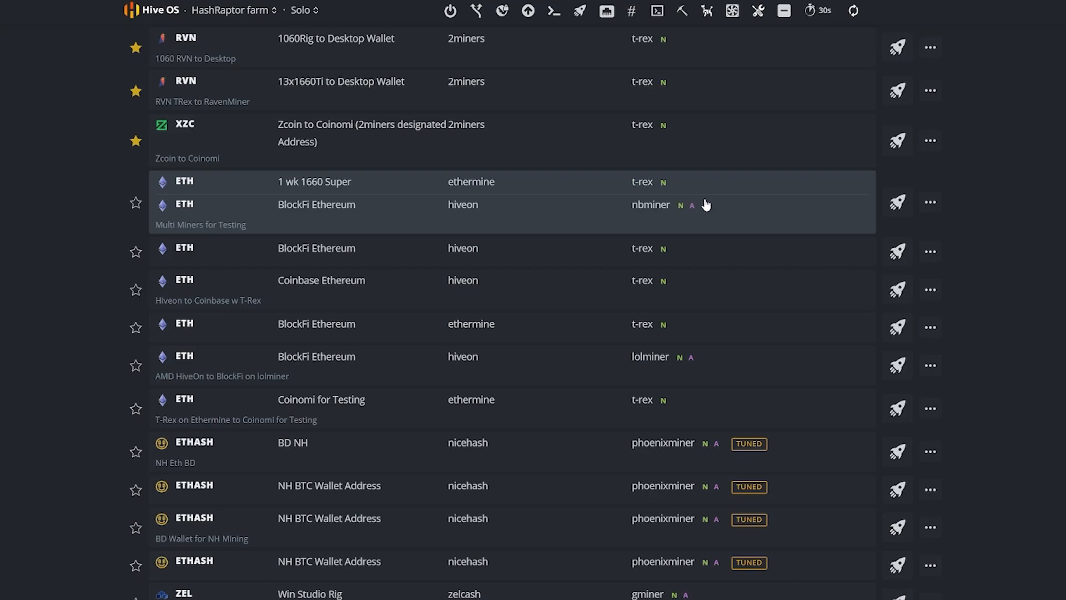
pyautogui.moveTo(897, 202)
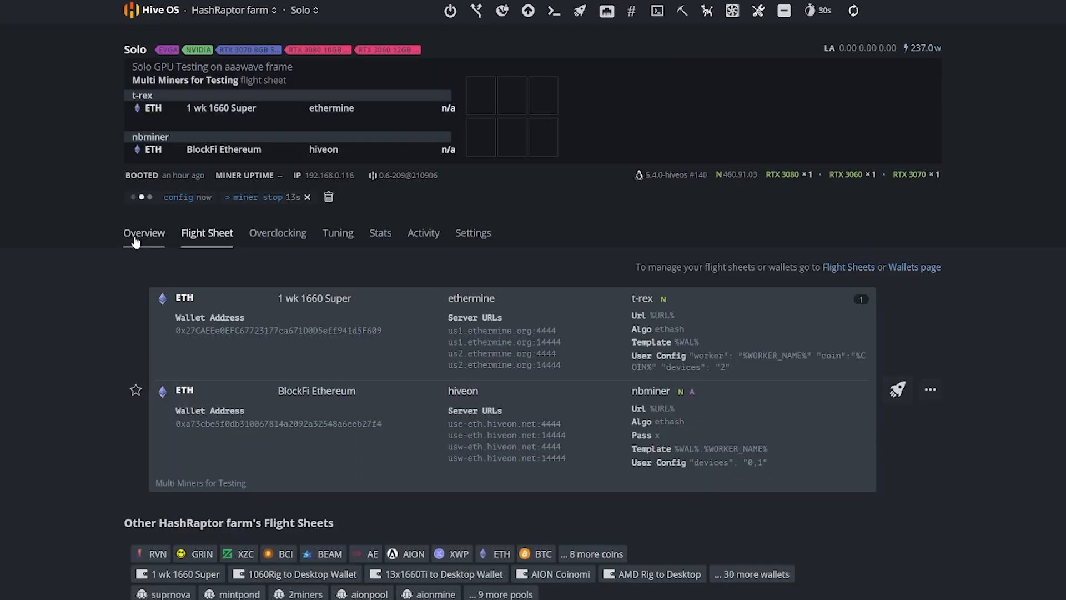
# View the Solo rig's Overview to watch T-Rex and NBMiner hashrates across the three GPUs
pyautogui.click(144, 232)
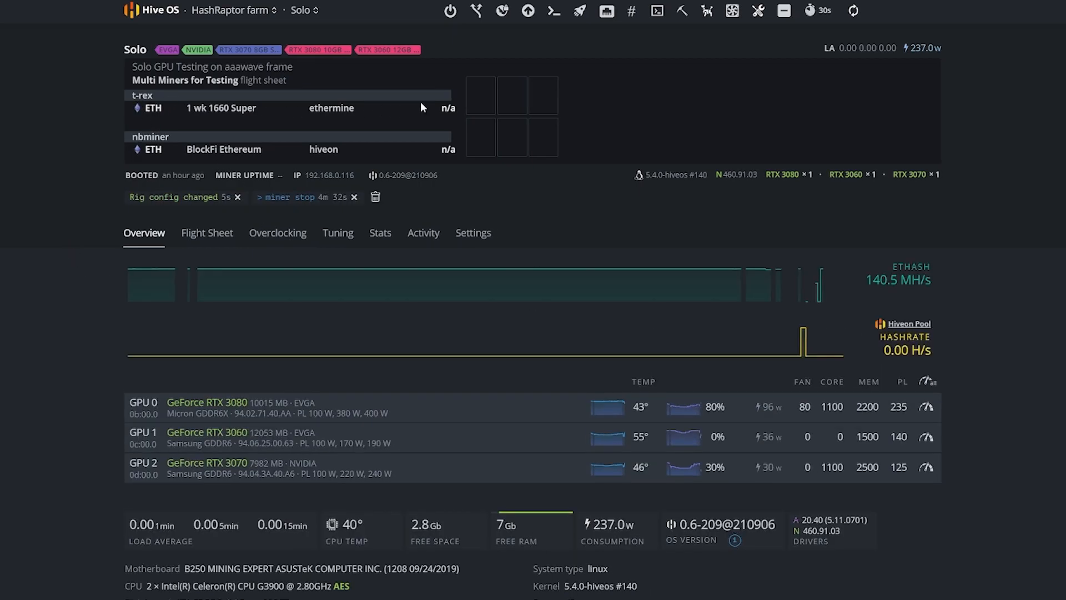
pyautogui.moveTo(400, 153)
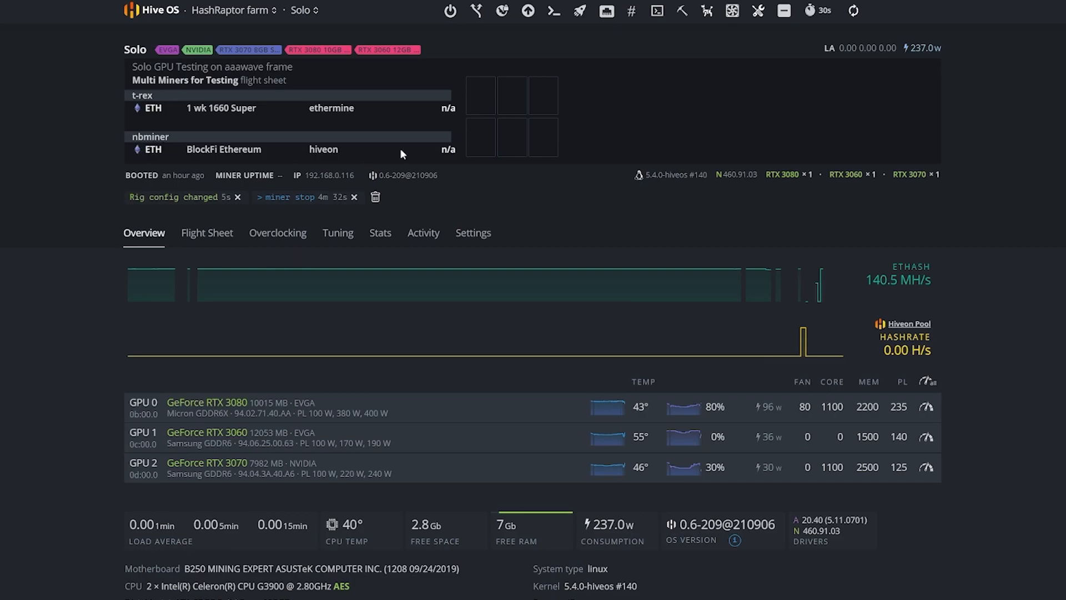
pyautogui.moveTo(372, 180)
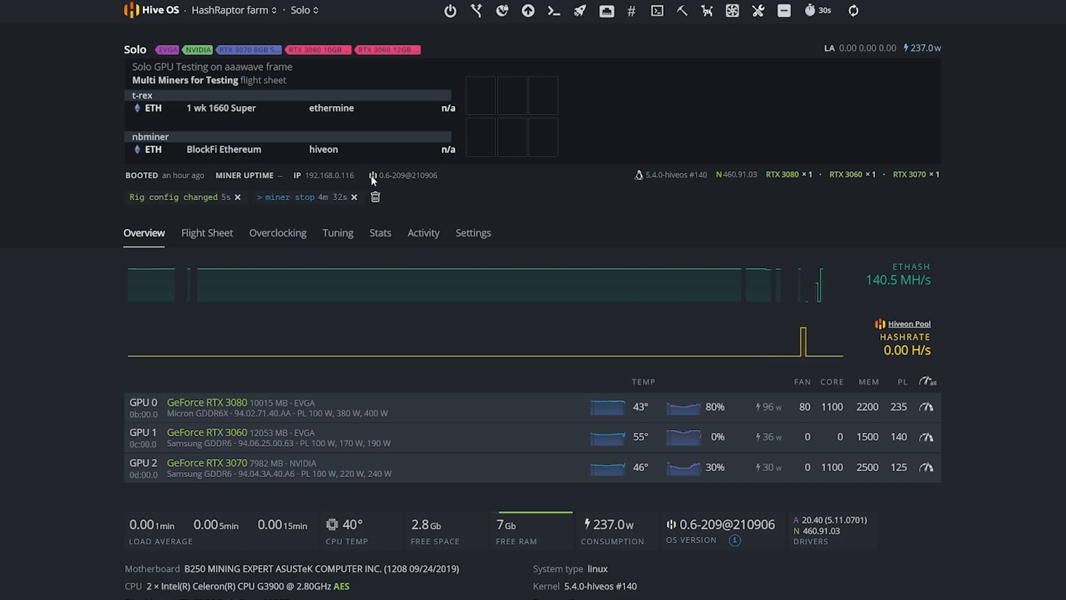
pyautogui.moveTo(519, 218)
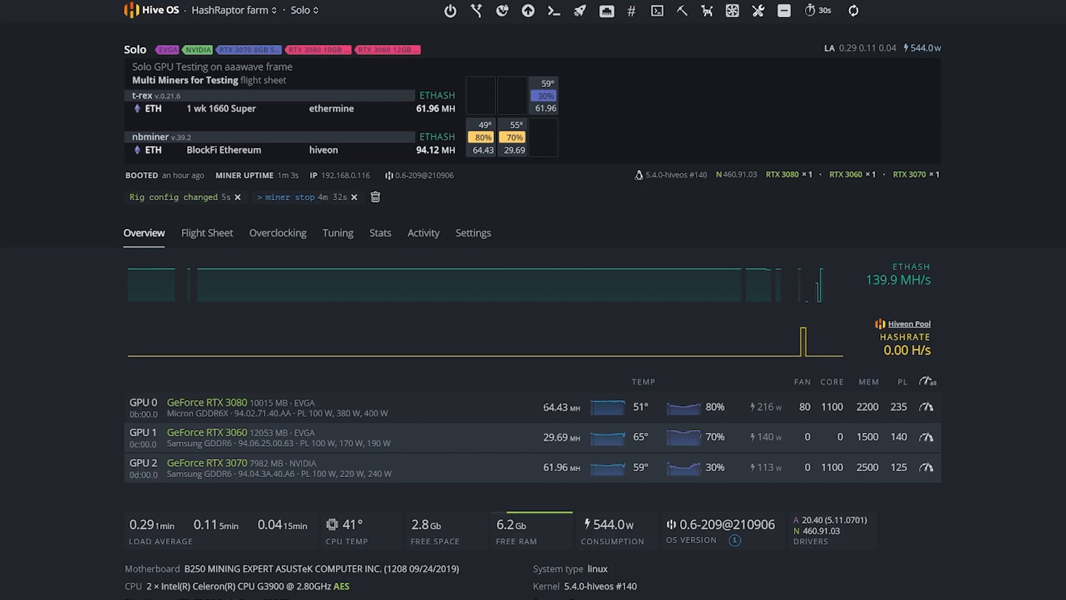
pyautogui.moveTo(524, 431)
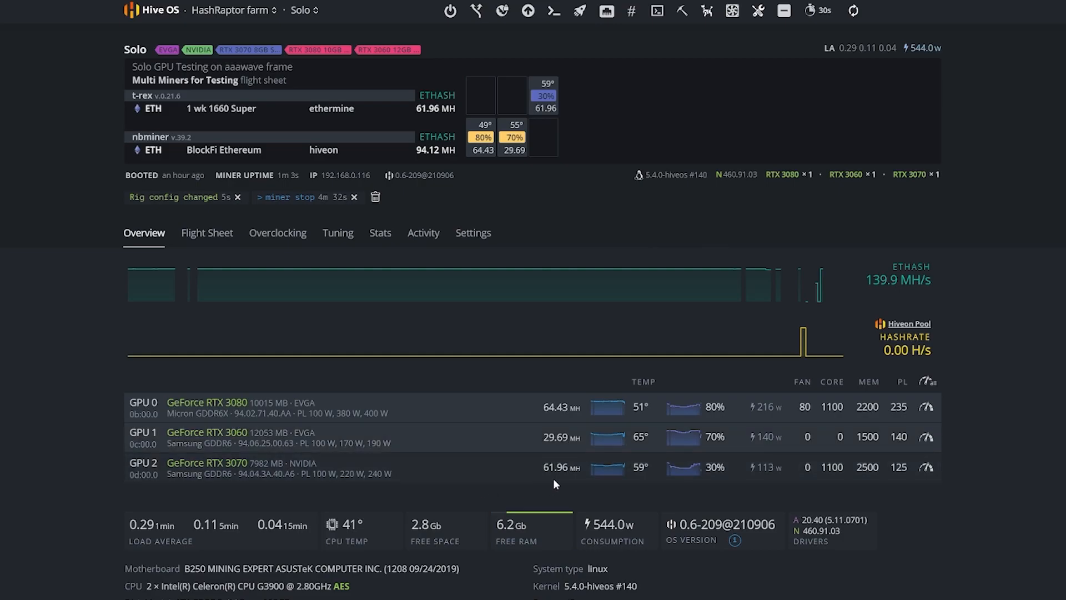
pyautogui.moveTo(568, 483)
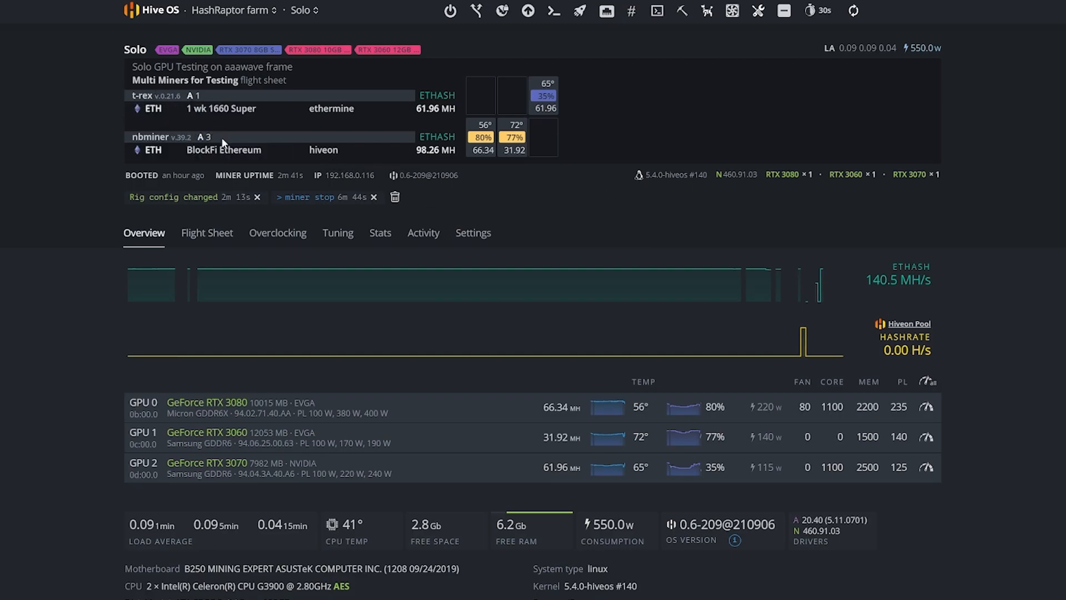
pyautogui.moveTo(271, 150)
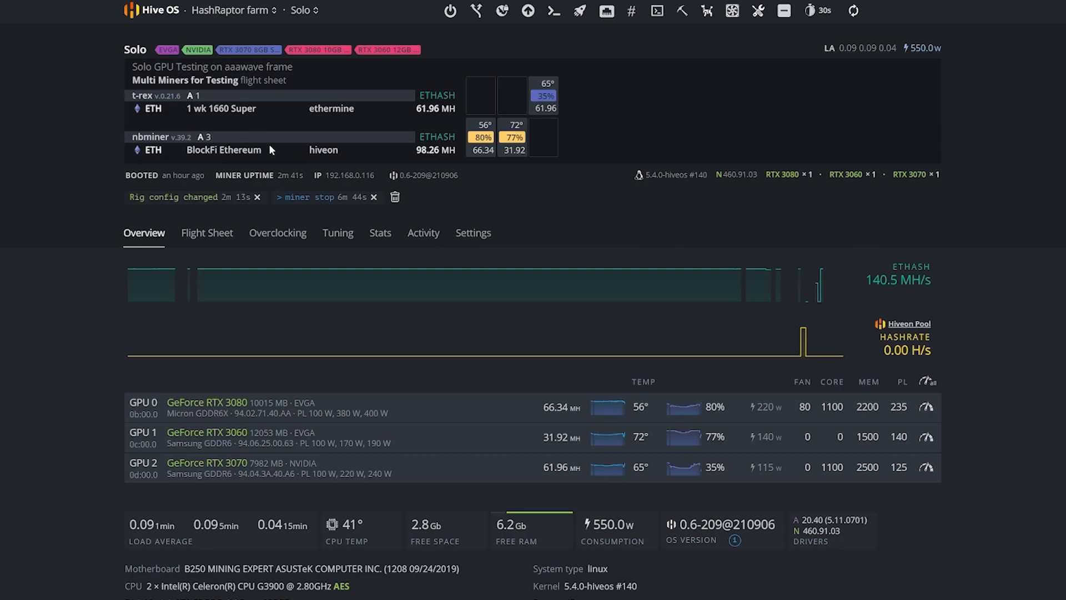